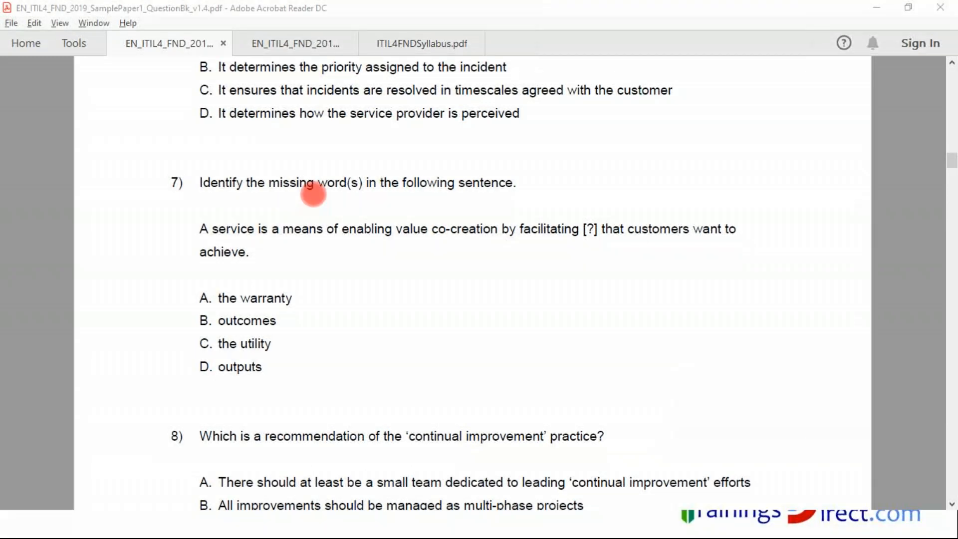
{"action": "mouse_move", "coordinate": [117, 270]}
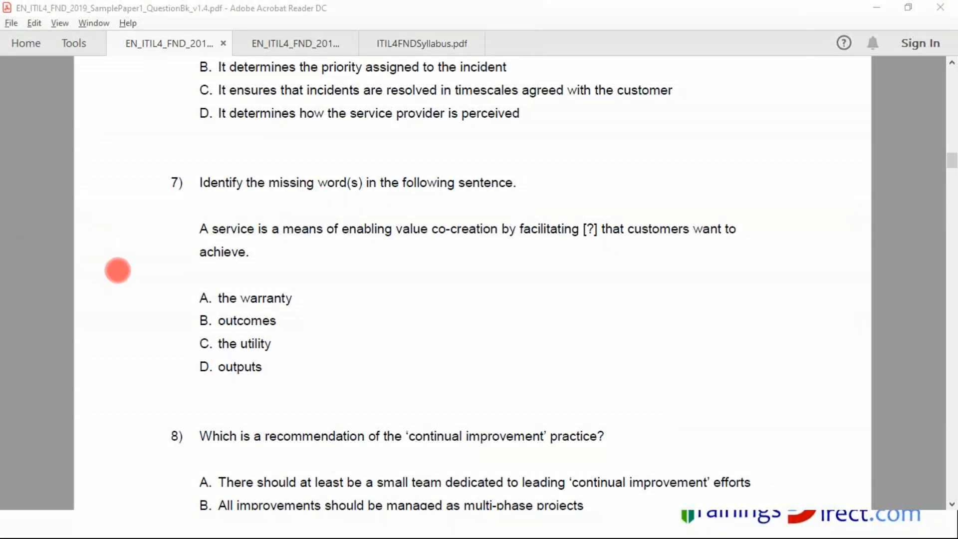
{"action": "mouse_move", "coordinate": [137, 265]}
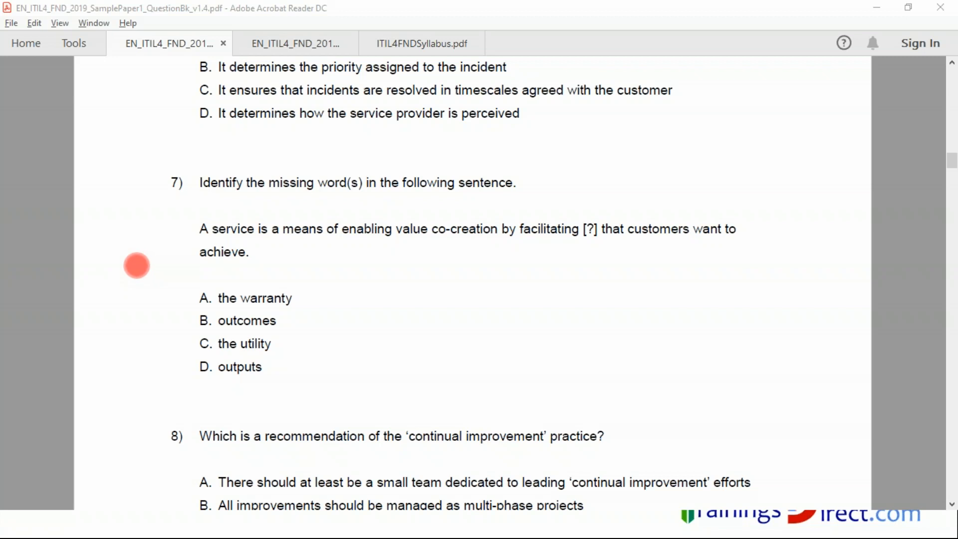
{"action": "mouse_move", "coordinate": [154, 202]}
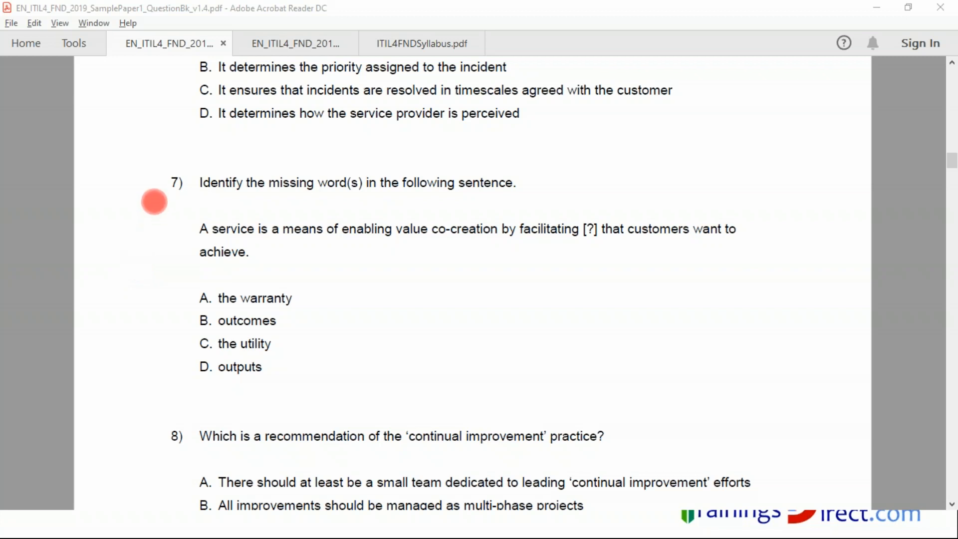
{"action": "mouse_move", "coordinate": [146, 184]}
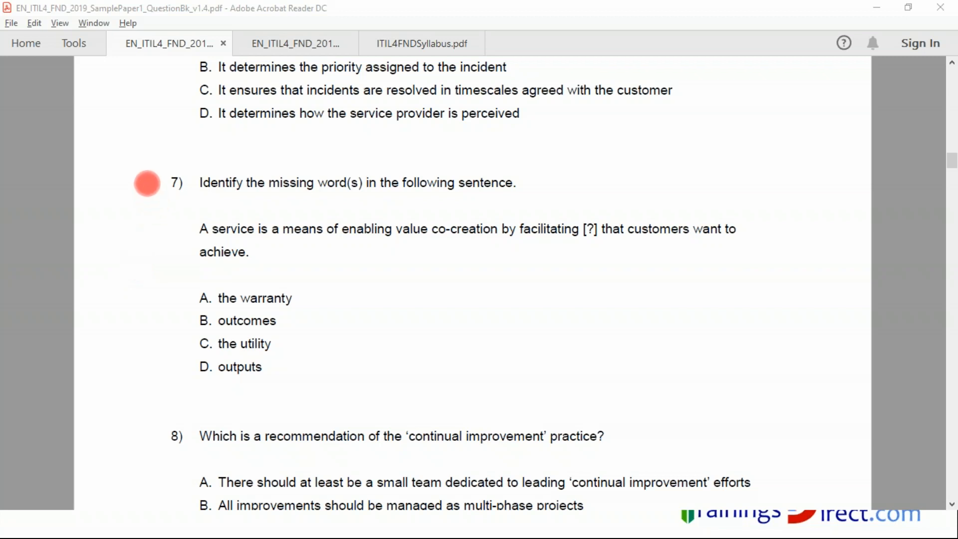
{"action": "mouse_move", "coordinate": [459, 186]}
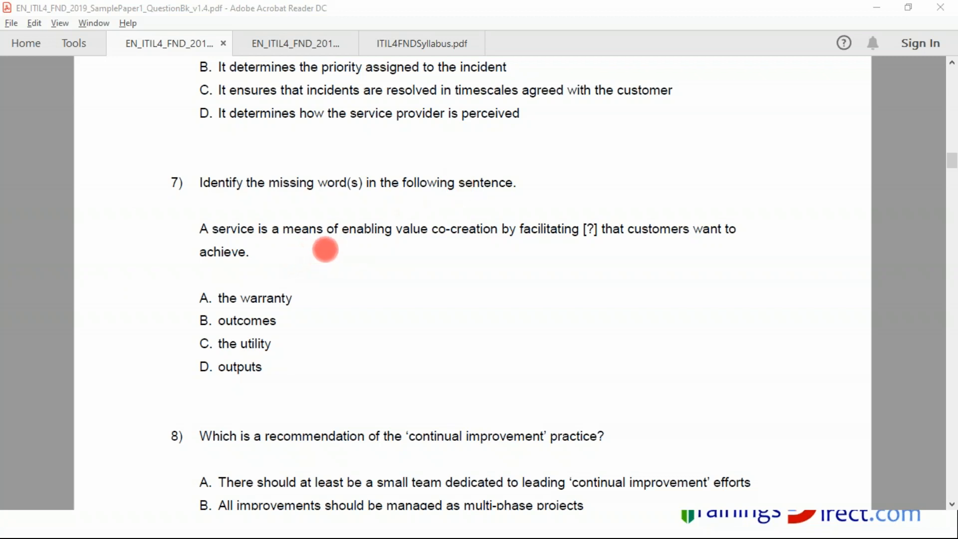
{"action": "mouse_move", "coordinate": [492, 241]}
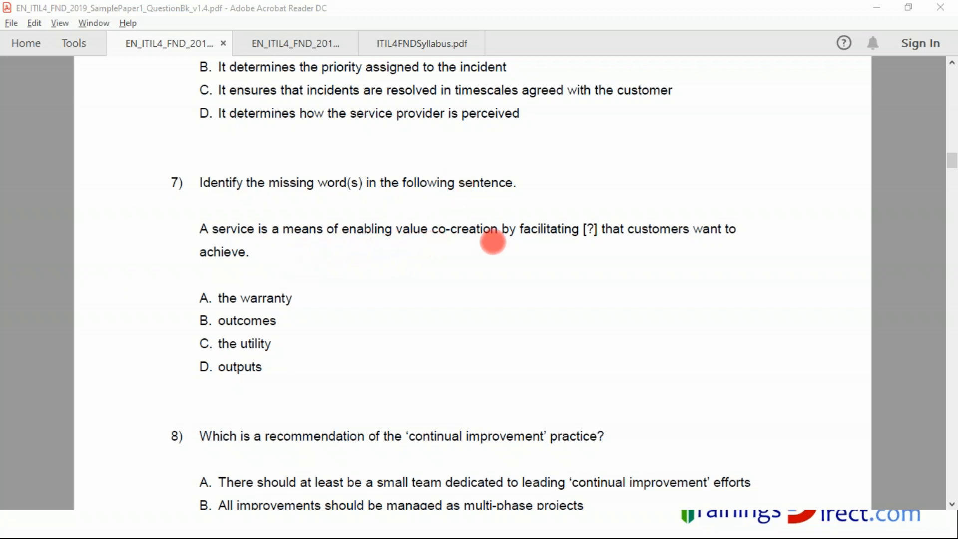
{"action": "mouse_move", "coordinate": [595, 248]}
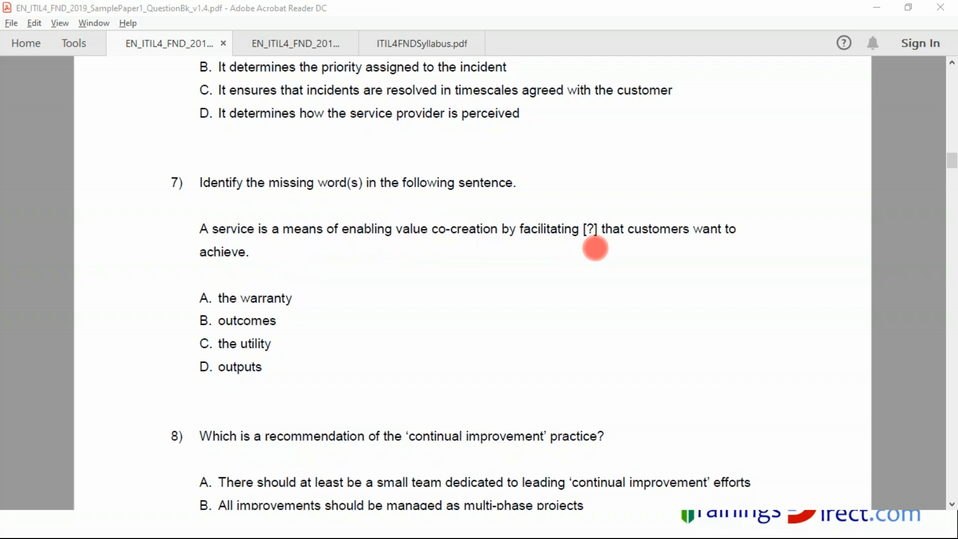
{"action": "mouse_move", "coordinate": [404, 251]}
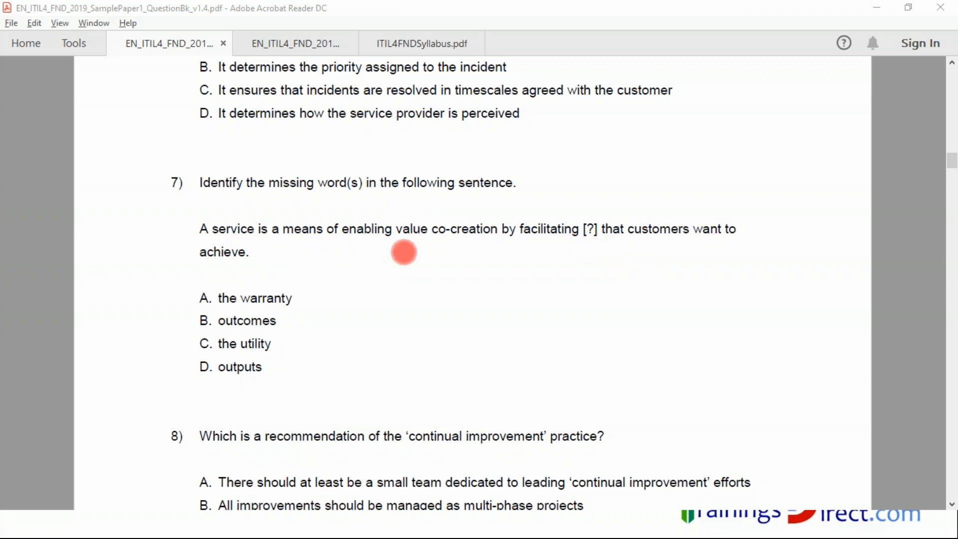
{"action": "mouse_move", "coordinate": [159, 289]}
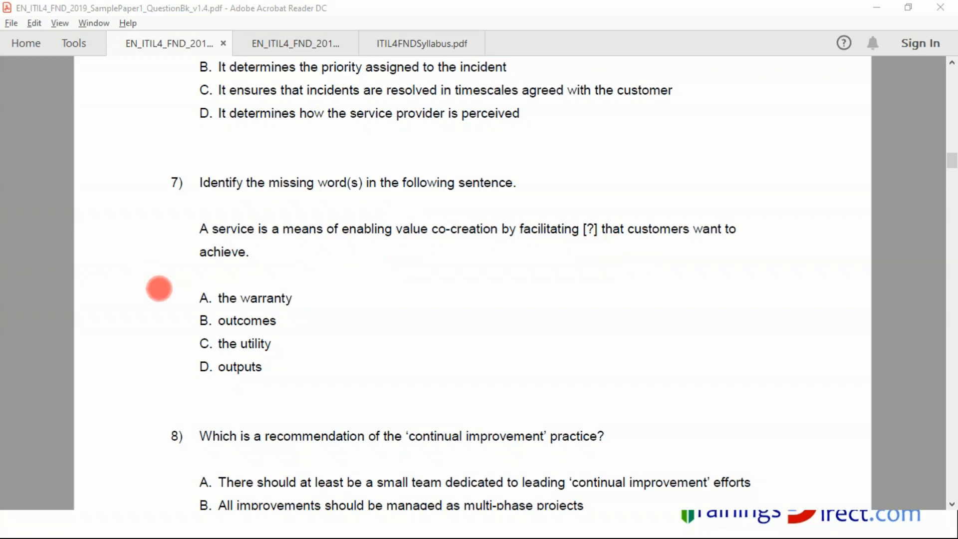
{"action": "mouse_move", "coordinate": [173, 245]}
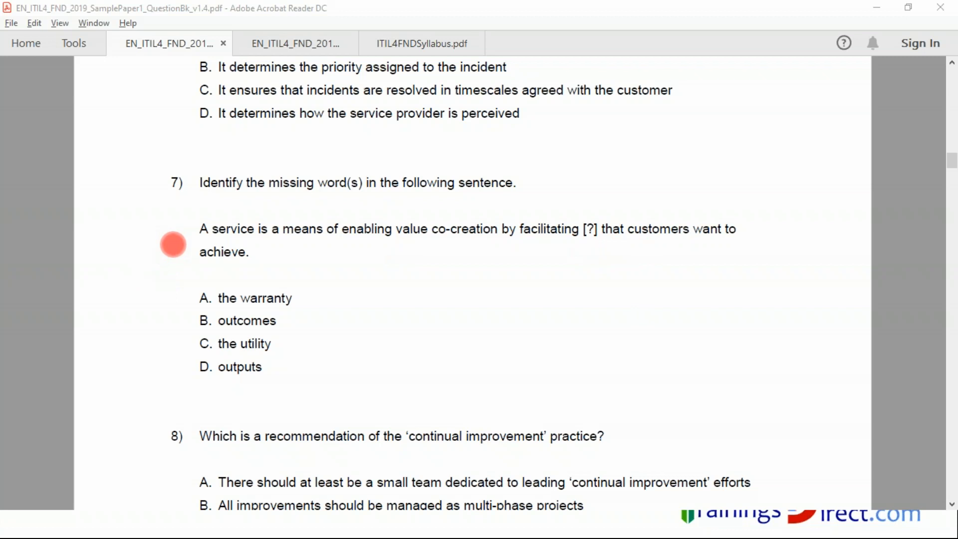
{"action": "mouse_move", "coordinate": [180, 321]}
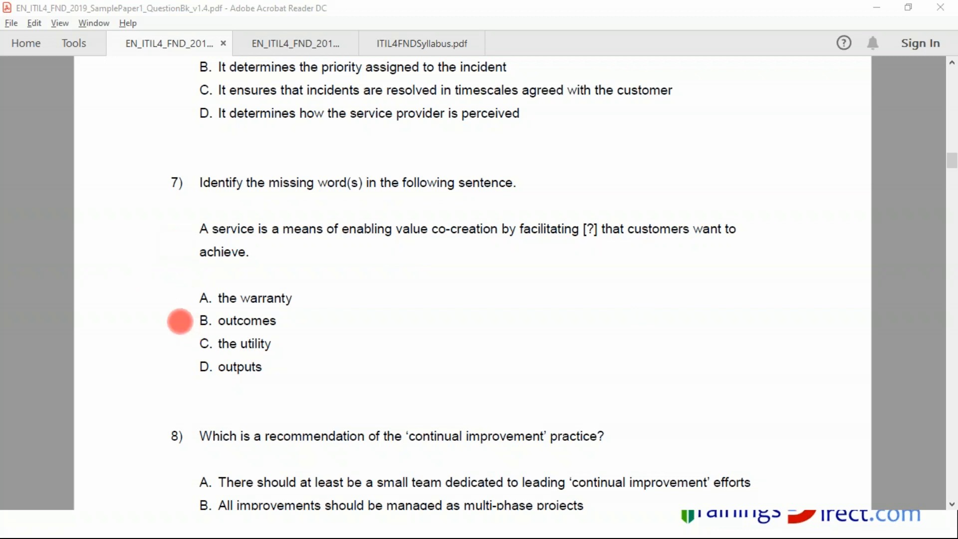
{"action": "mouse_move", "coordinate": [307, 275]}
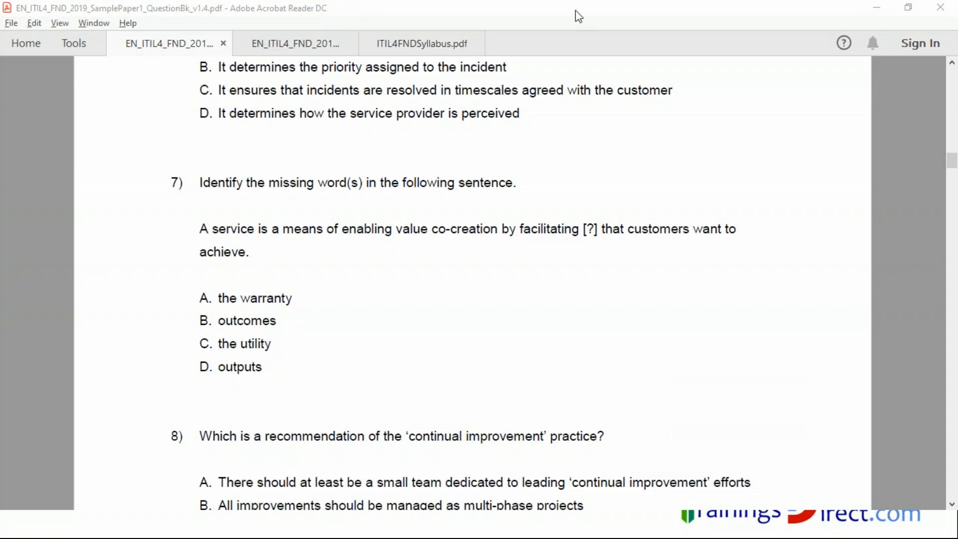
{"action": "mouse_move", "coordinate": [601, 18]}
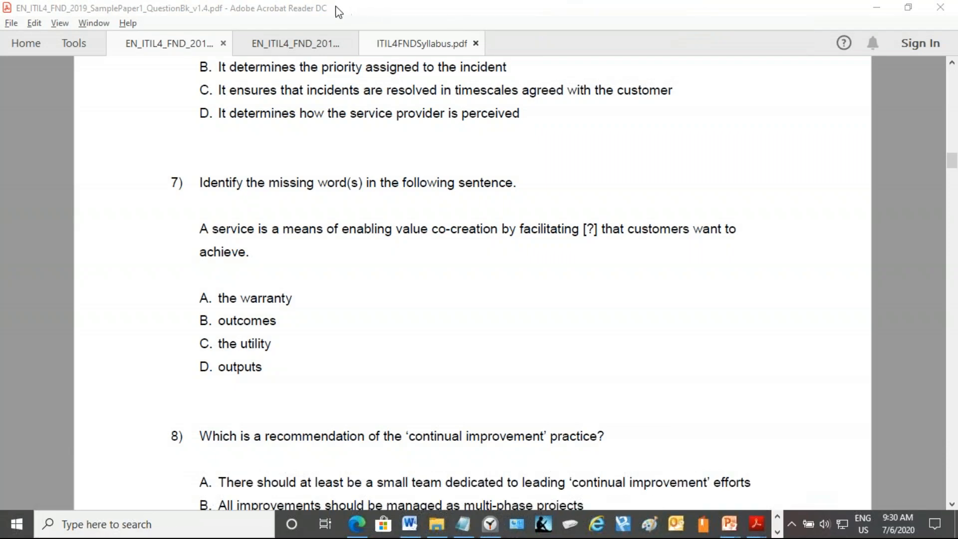
{"action": "mouse_move", "coordinate": [369, 38]}
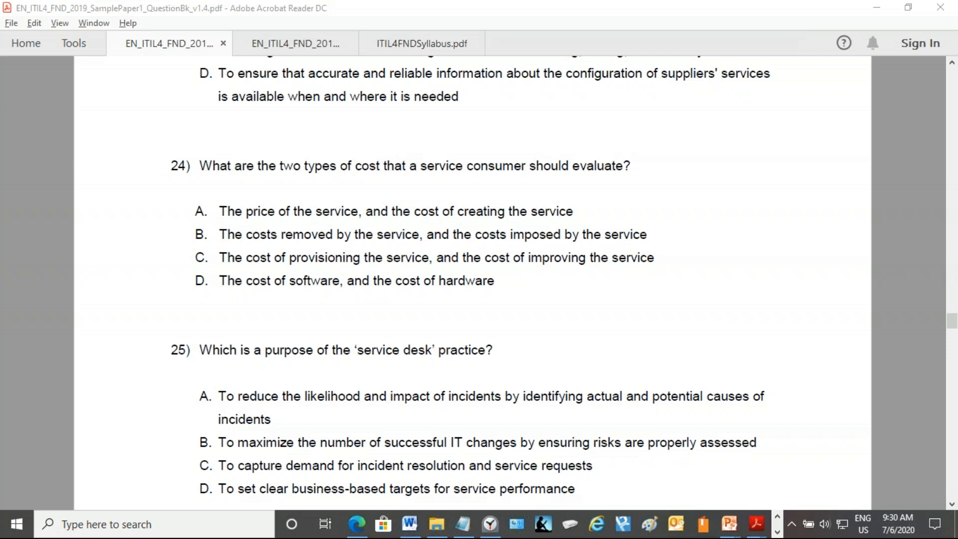
{"action": "mouse_move", "coordinate": [157, 162]}
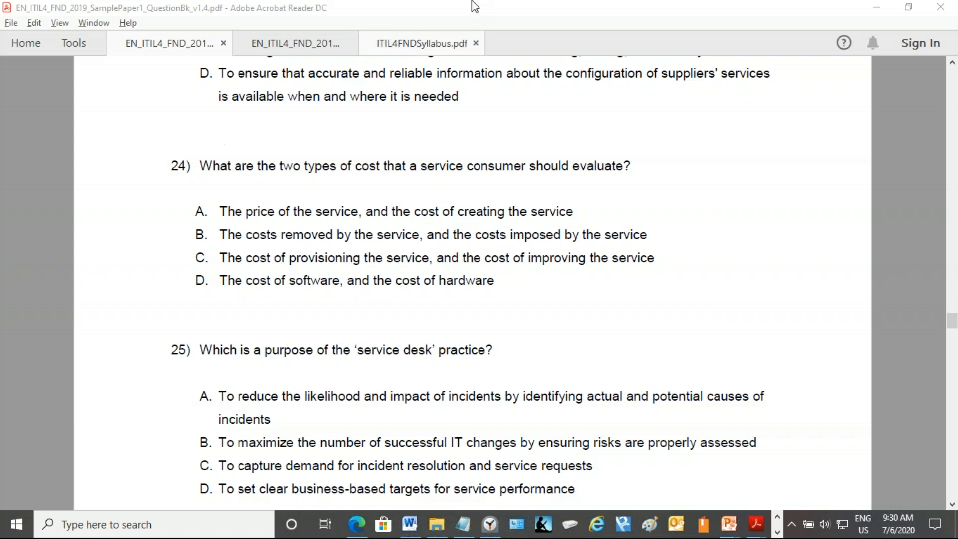
{"action": "mouse_move", "coordinate": [573, 15]}
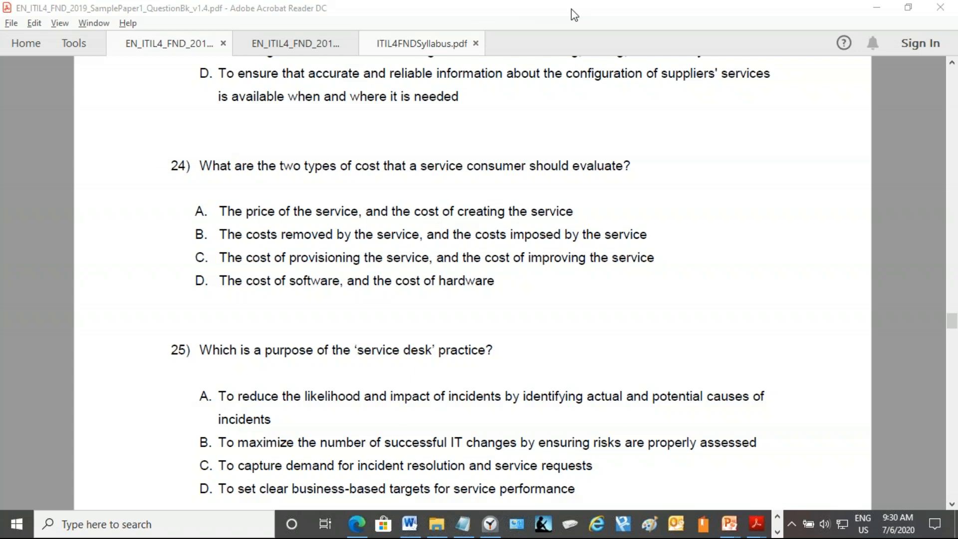
{"action": "mouse_move", "coordinate": [585, 27]}
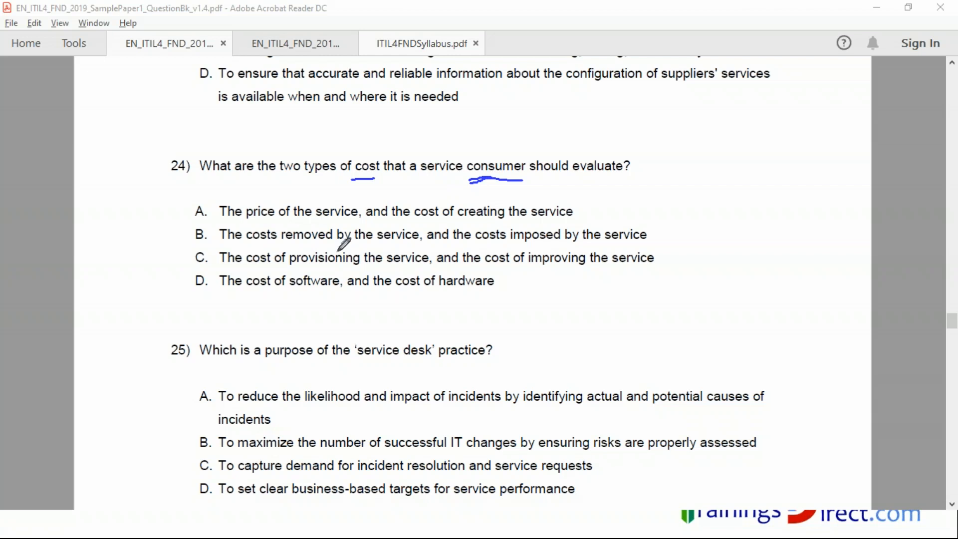
{"action": "mouse_move", "coordinate": [308, 256]}
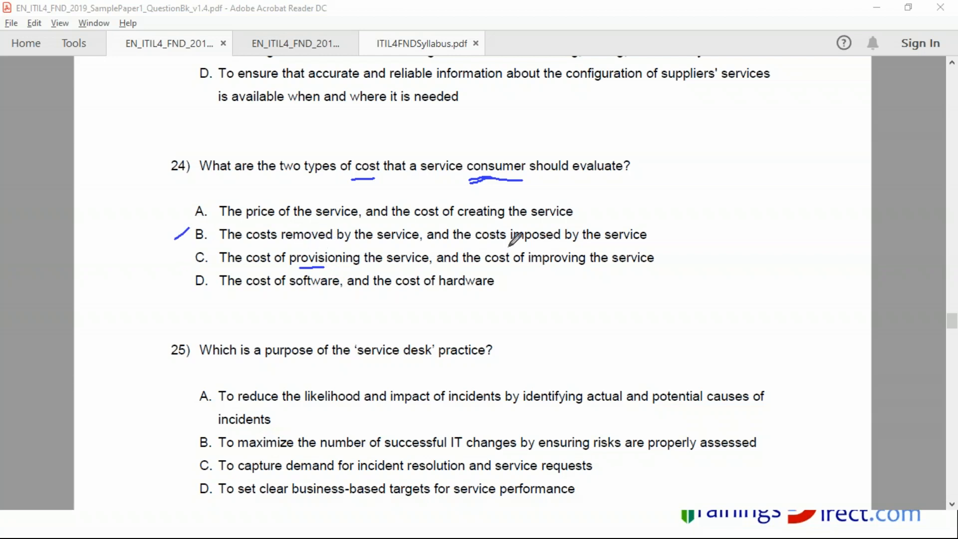
{"action": "mouse_move", "coordinate": [383, 239]}
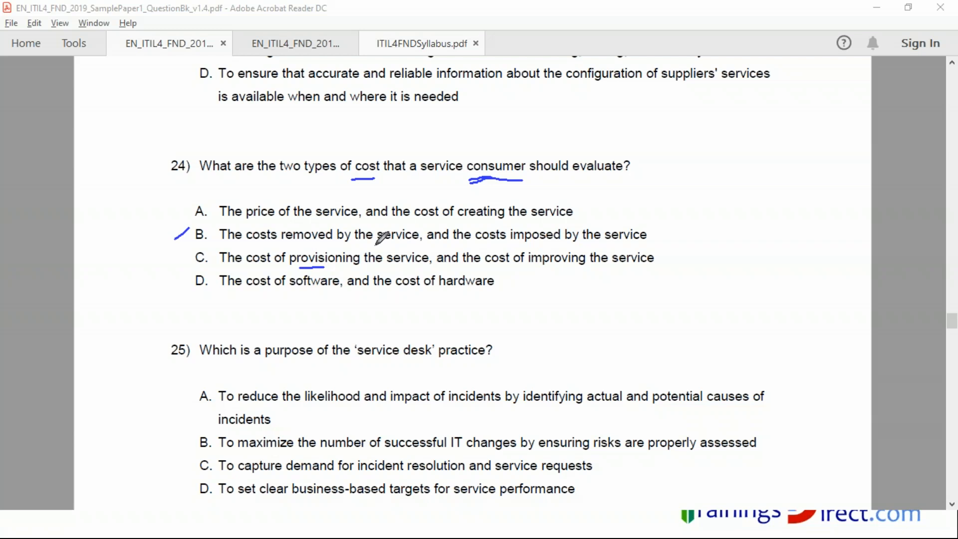
{"action": "mouse_move", "coordinate": [324, 238]}
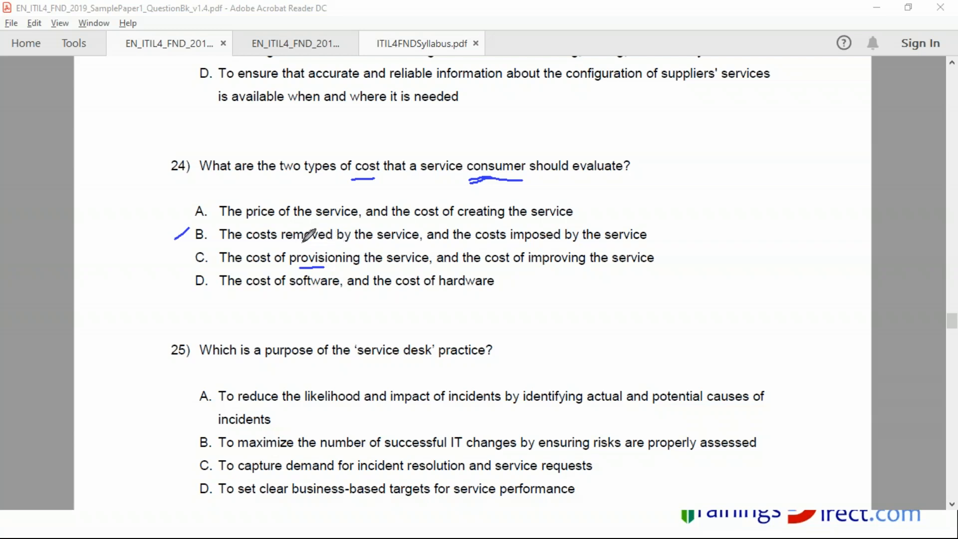
{"action": "mouse_move", "coordinate": [468, 230]}
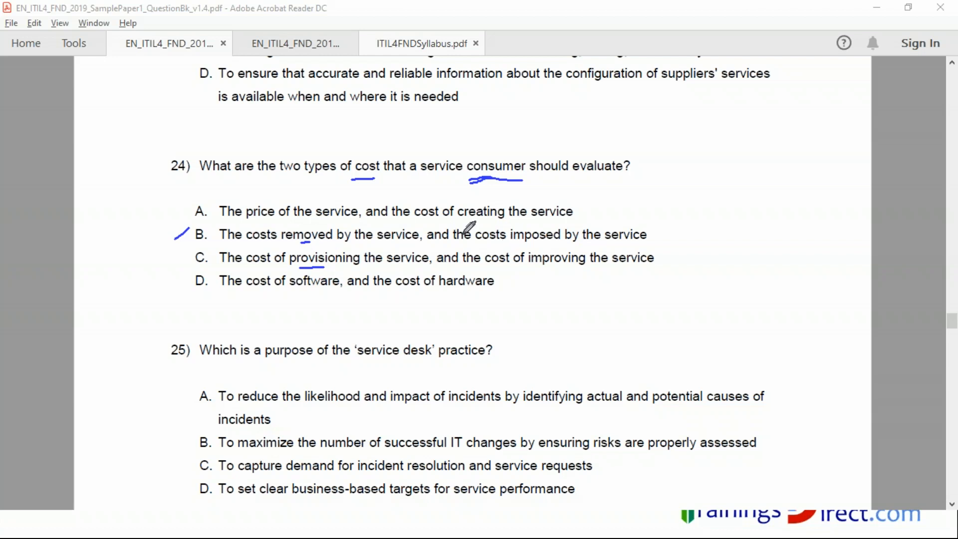
{"action": "mouse_move", "coordinate": [498, 233]}
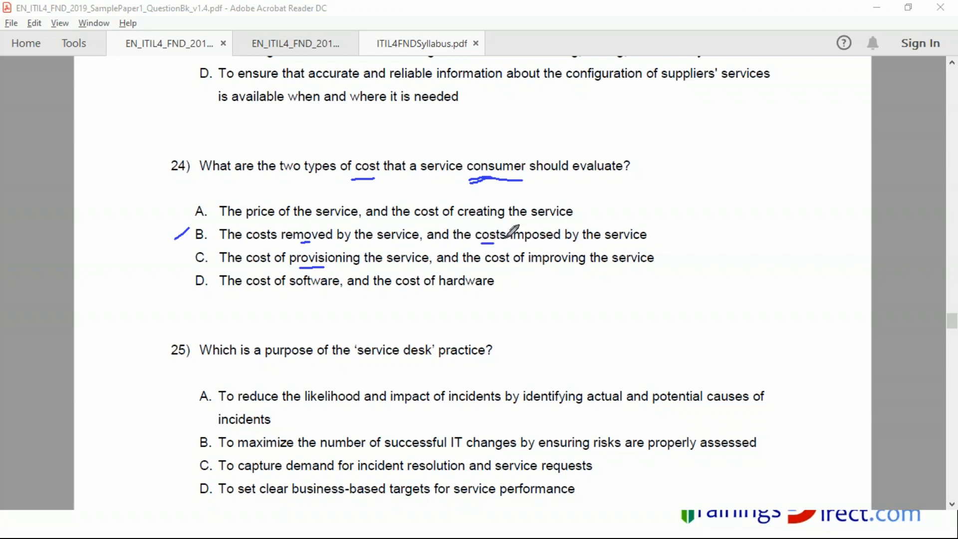
{"action": "mouse_move", "coordinate": [318, 233]}
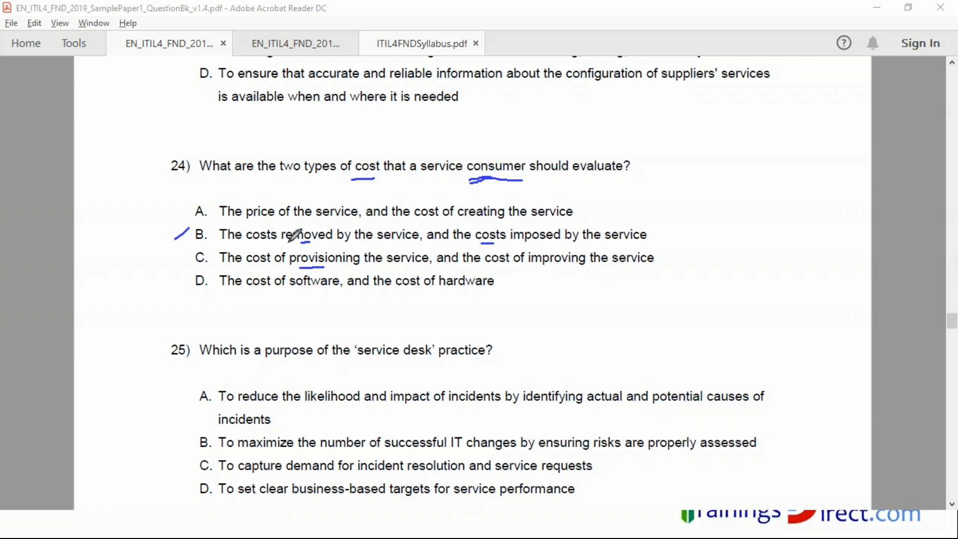
{"action": "mouse_move", "coordinate": [550, 234]}
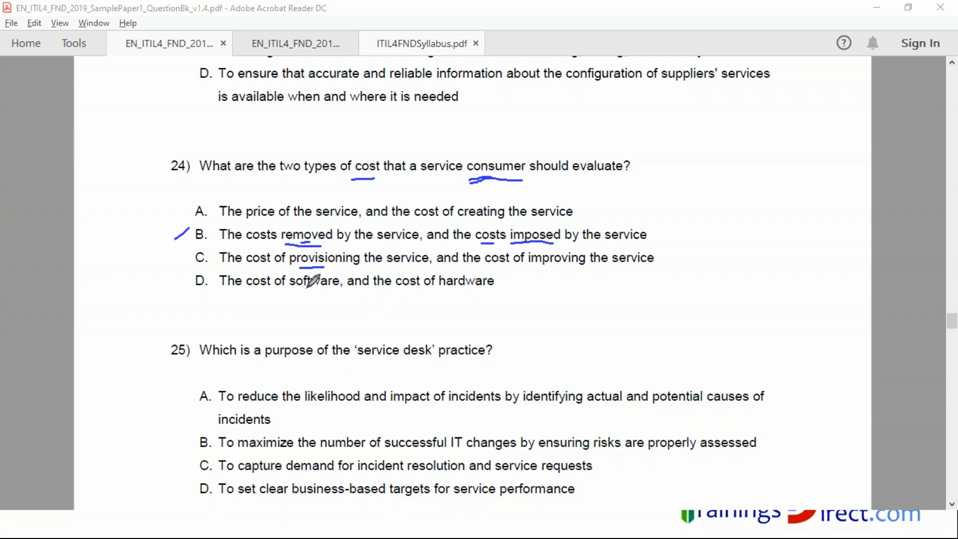
{"action": "mouse_move", "coordinate": [257, 274]}
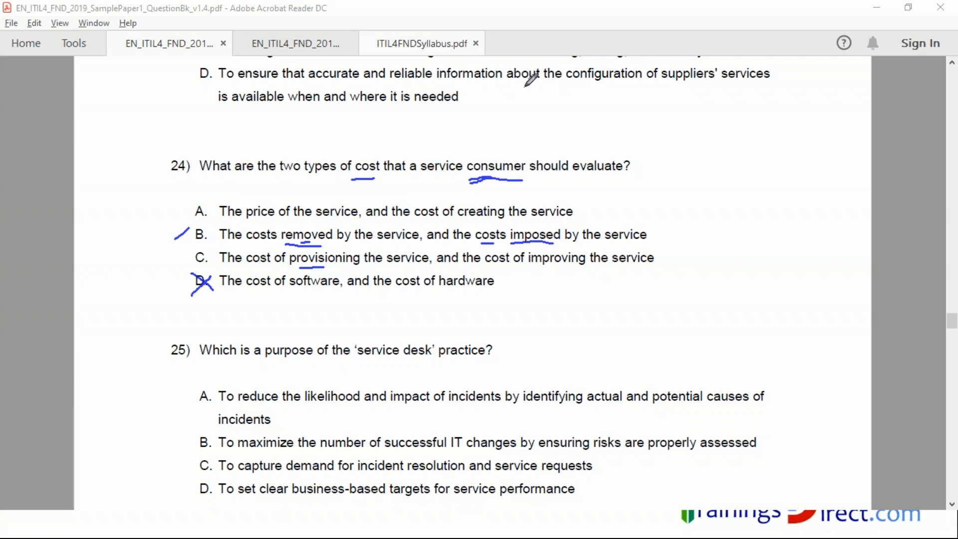
{"action": "mouse_move", "coordinate": [461, 213]}
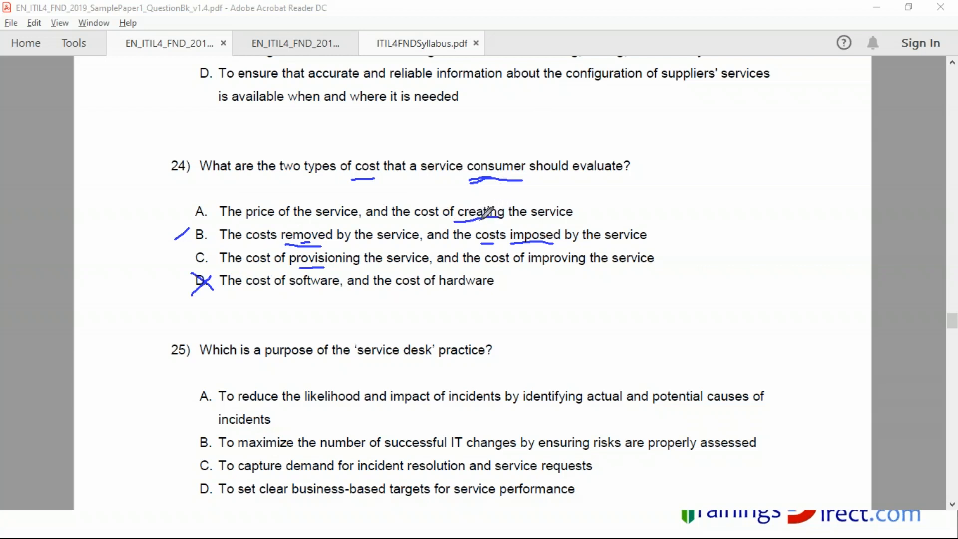
{"action": "mouse_move", "coordinate": [256, 211]}
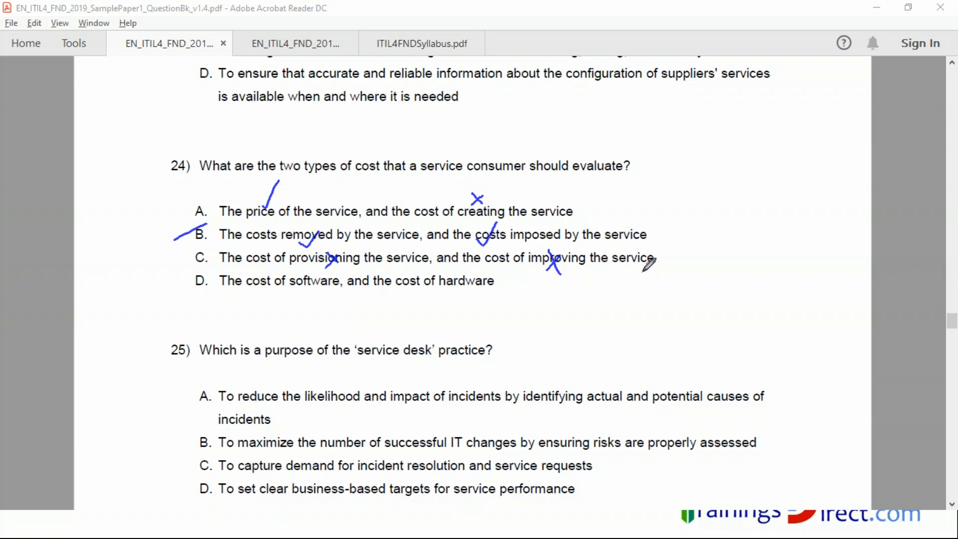
{"action": "mouse_move", "coordinate": [327, 282]}
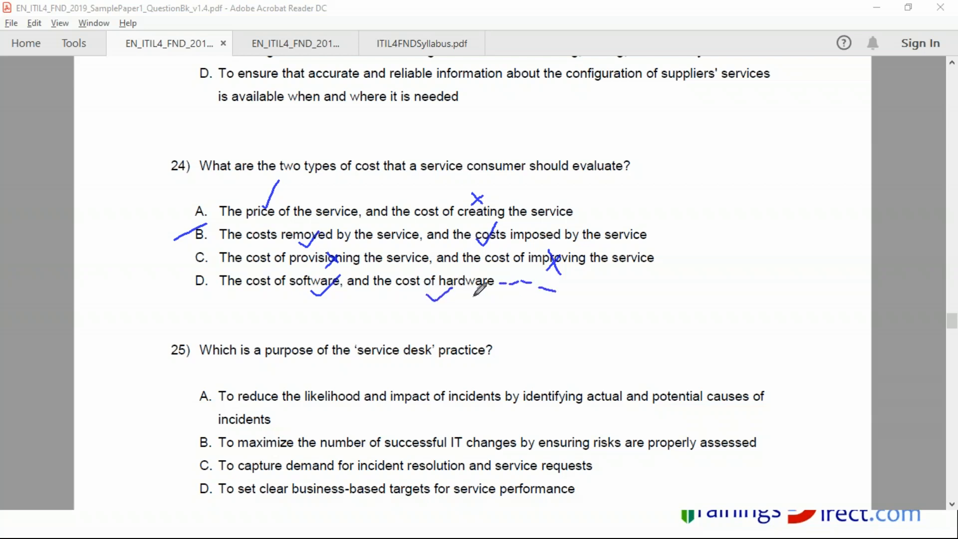
{"action": "mouse_move", "coordinate": [242, 211]}
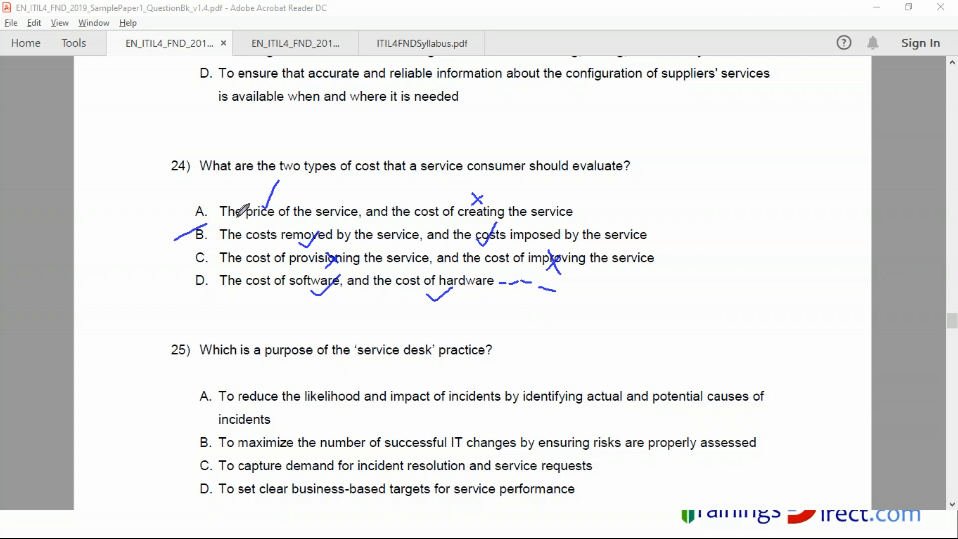
{"action": "mouse_move", "coordinate": [605, 9]}
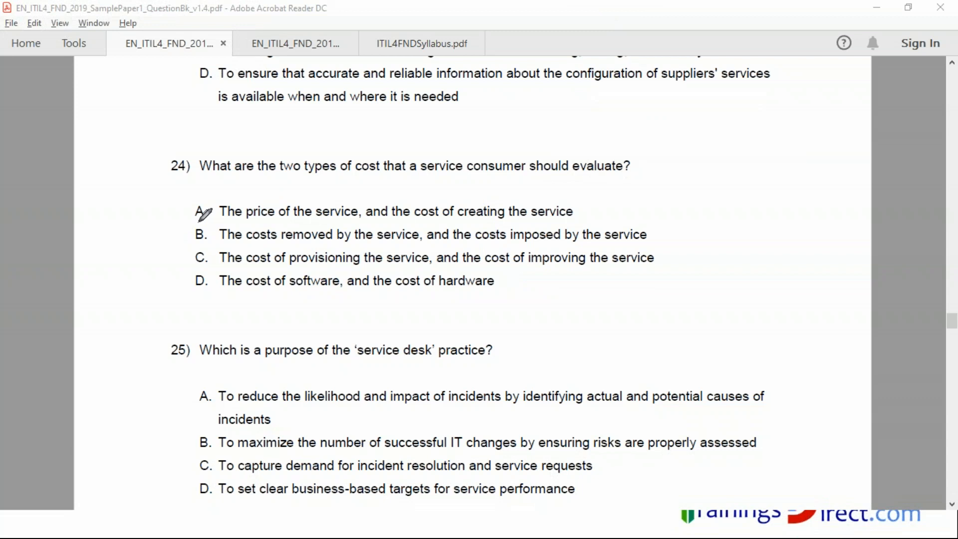
{"action": "mouse_move", "coordinate": [546, 171]}
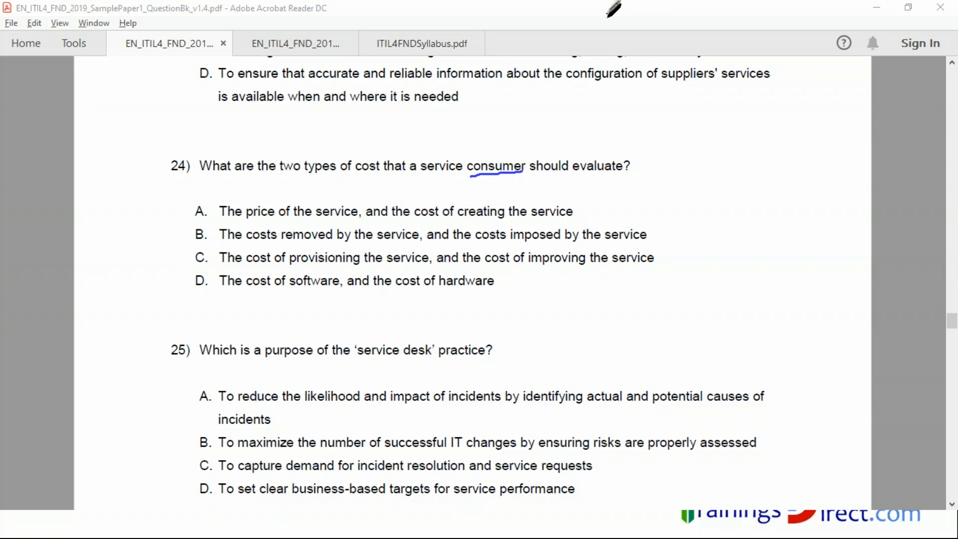
{"action": "mouse_move", "coordinate": [638, 28]}
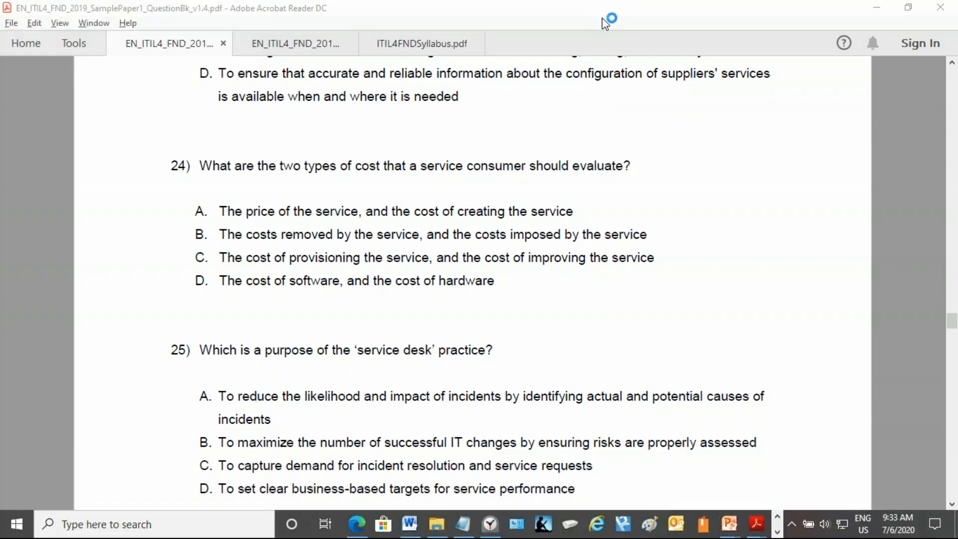
{"action": "mouse_move", "coordinate": [341, 20]}
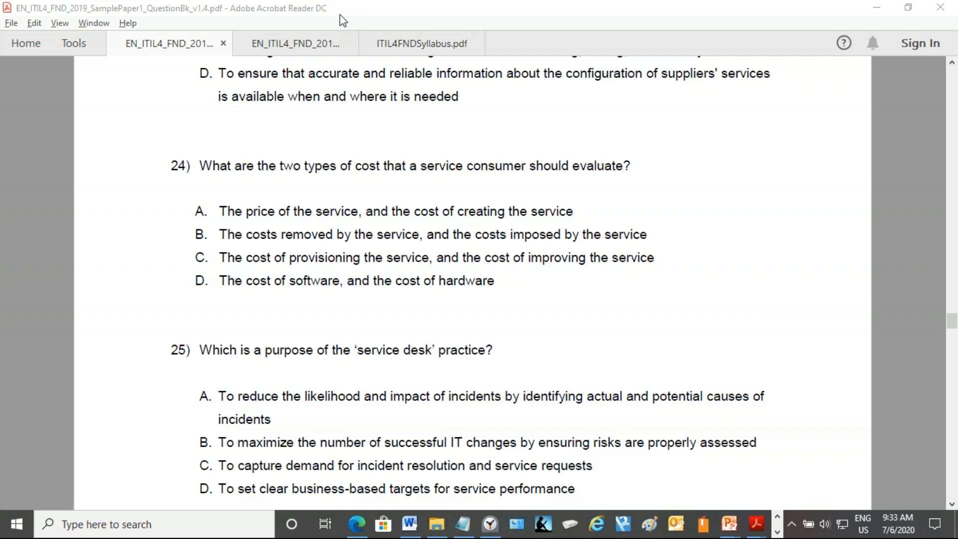
Step: Scroll down to question 34 on page 9 of the sample exam
{"action": "scroll", "scroll_direction": "down", "scroll_amount": 3}
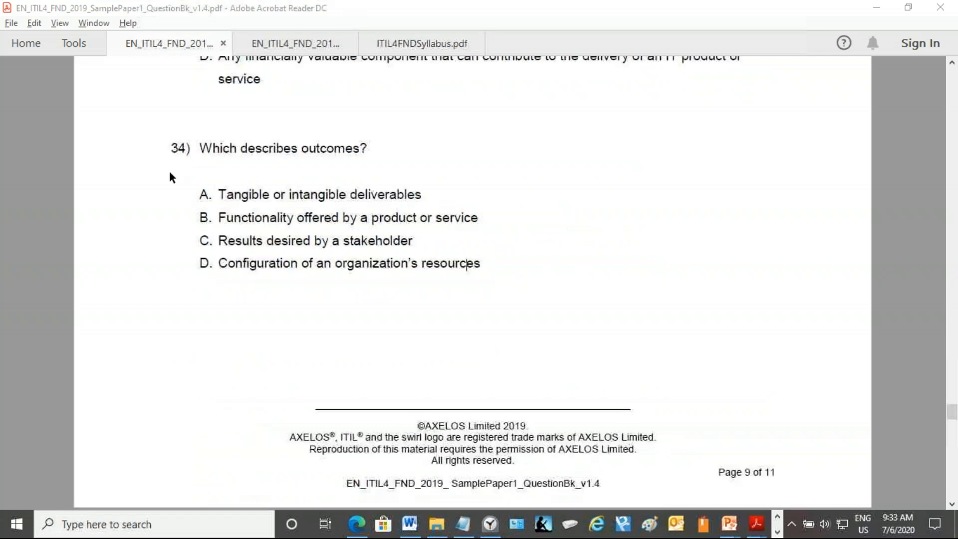
{"action": "mouse_move", "coordinate": [172, 120]}
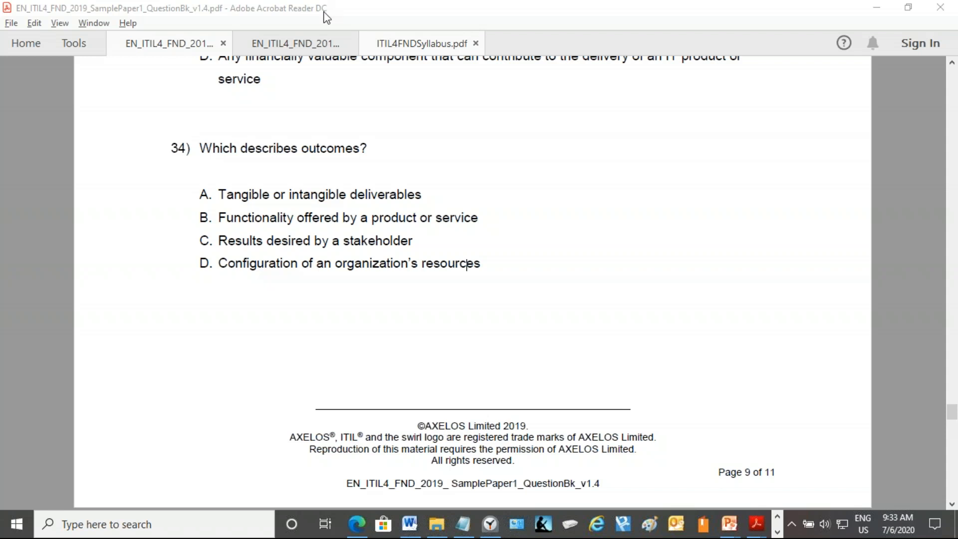
{"action": "mouse_move", "coordinate": [585, 23]}
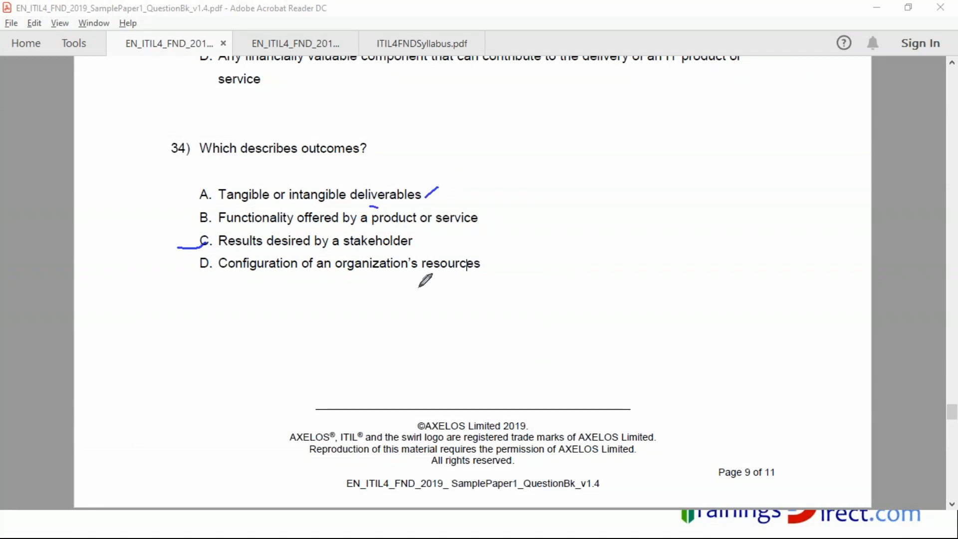
{"action": "mouse_move", "coordinate": [239, 218]}
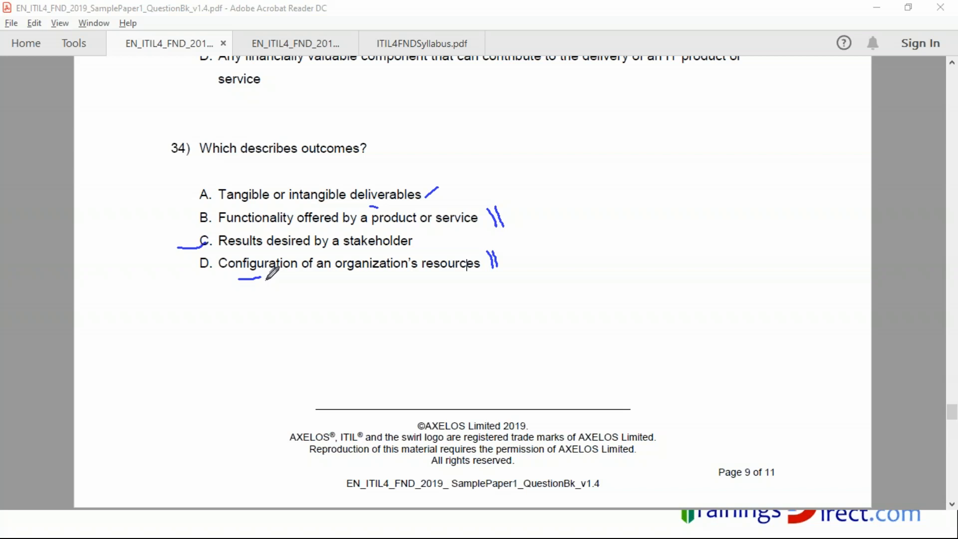
{"action": "mouse_move", "coordinate": [394, 272]}
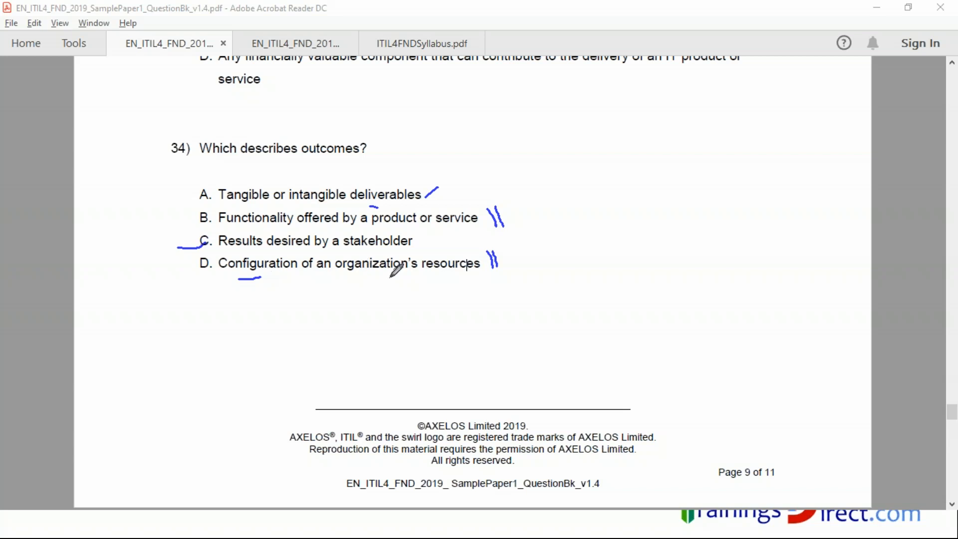
{"action": "mouse_move", "coordinate": [175, 227]}
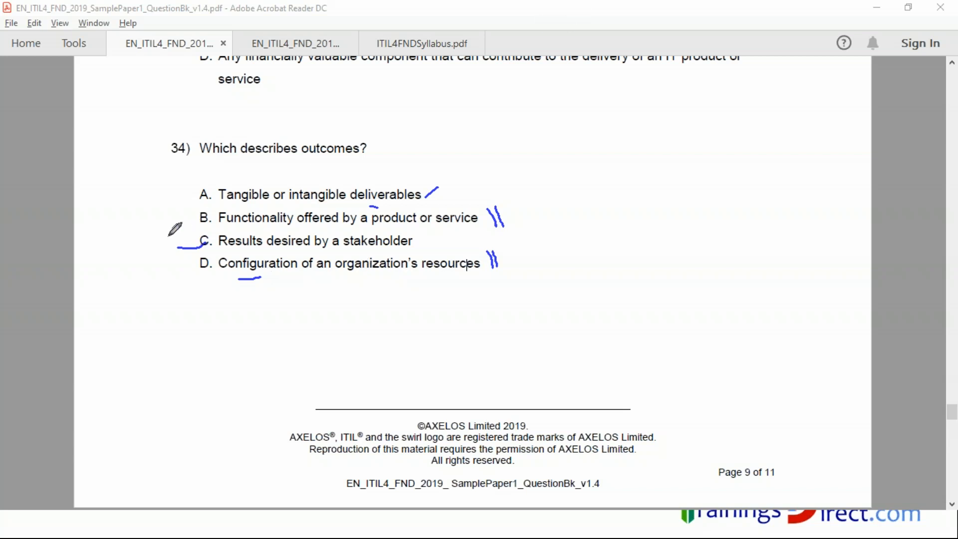
{"action": "mouse_move", "coordinate": [280, 217]}
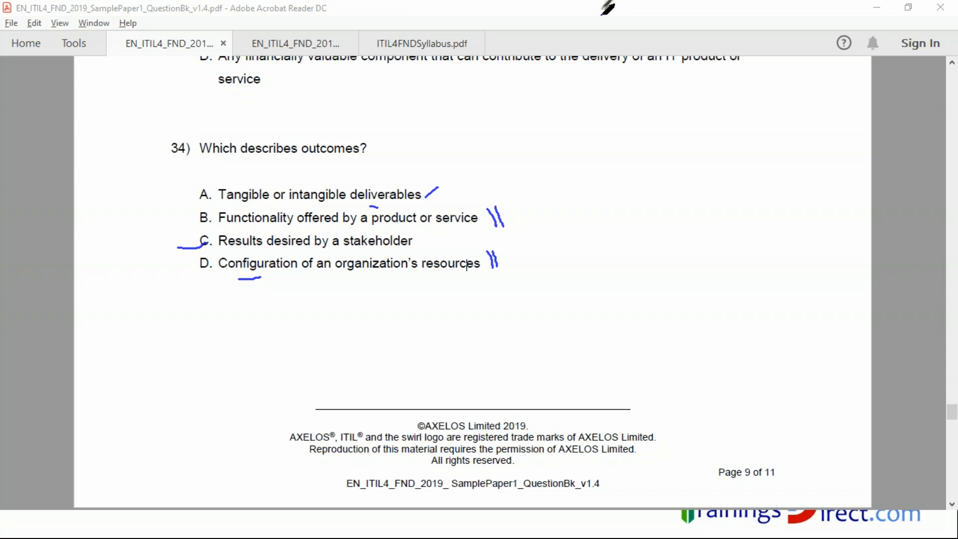
{"action": "mouse_move", "coordinate": [618, 104]}
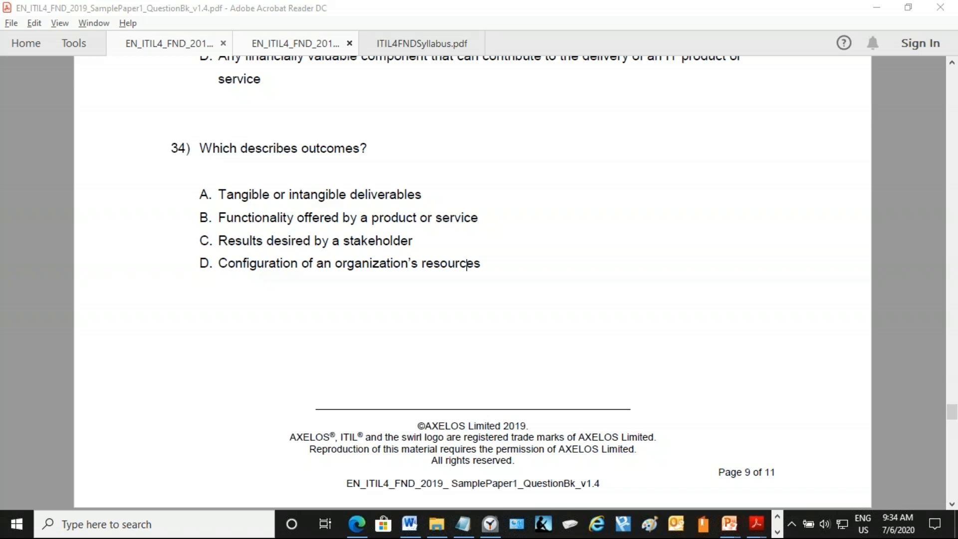
{"action": "scroll", "scroll_direction": "down", "scroll_amount": 3}
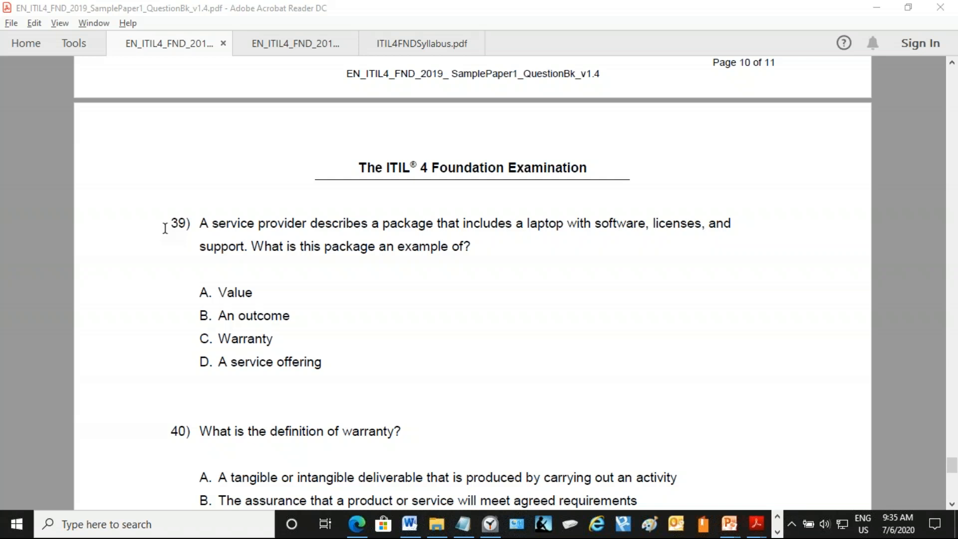
{"action": "mouse_move", "coordinate": [262, 225]}
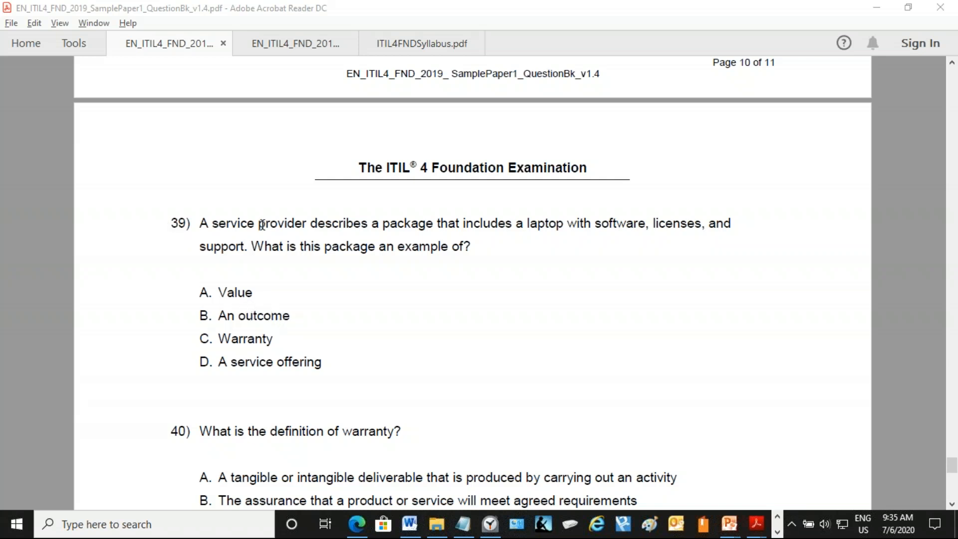
{"action": "mouse_move", "coordinate": [372, 236]}
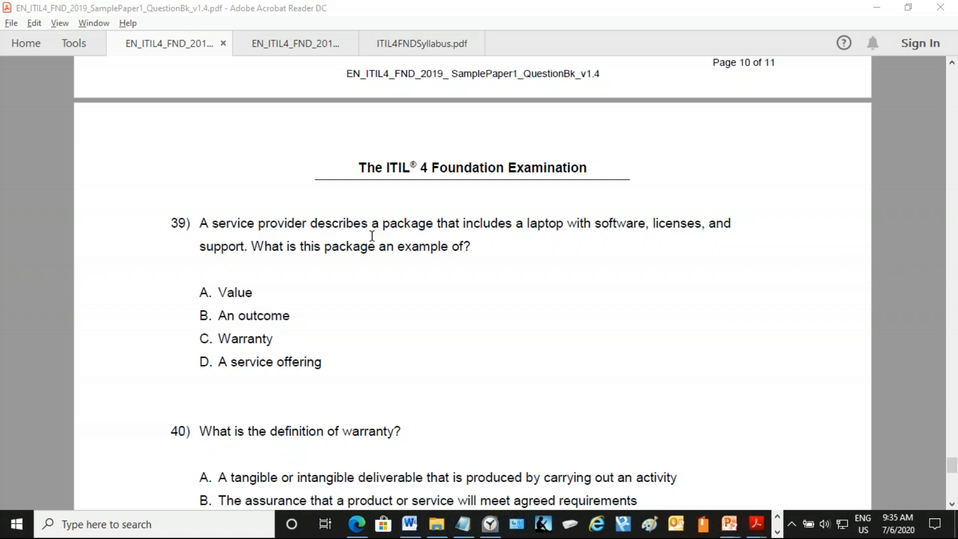
{"action": "mouse_move", "coordinate": [606, 239]}
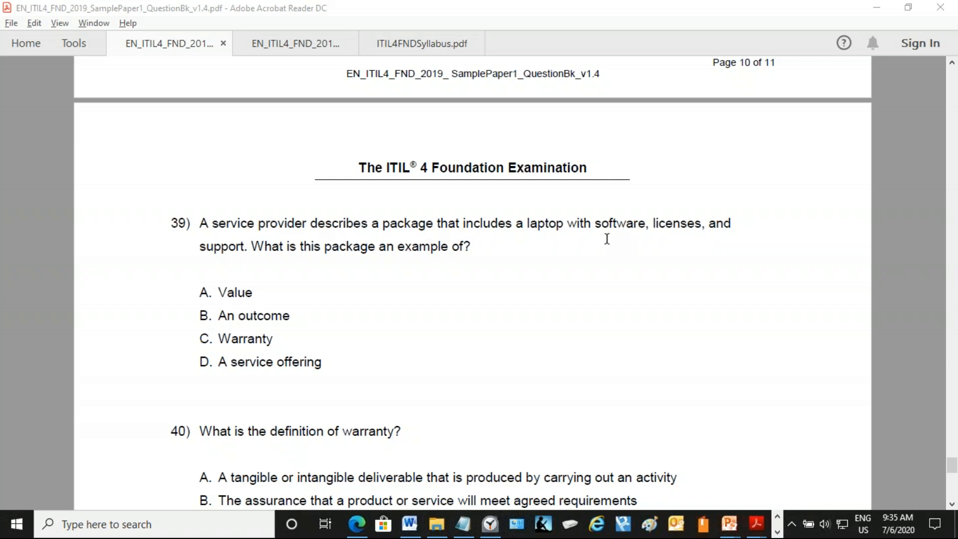
{"action": "mouse_move", "coordinate": [203, 267]}
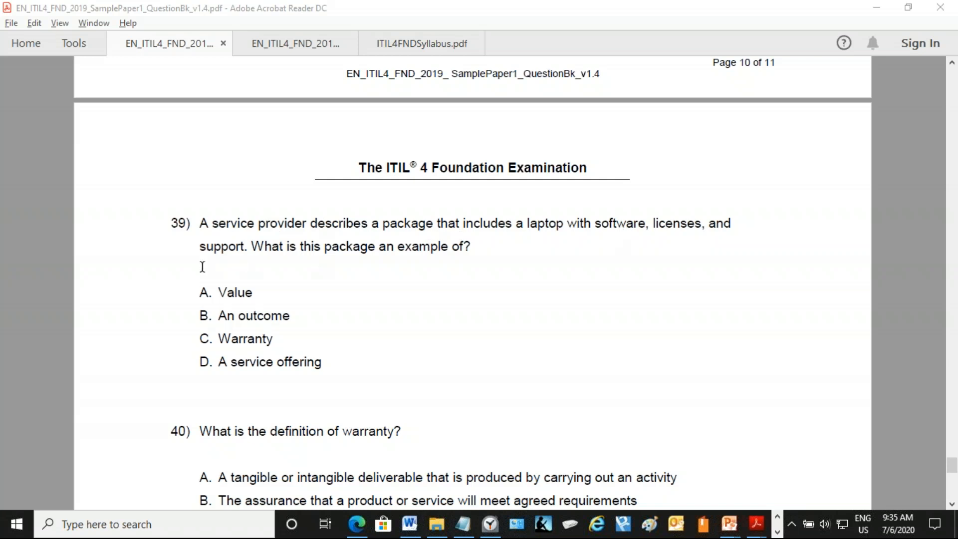
{"action": "mouse_move", "coordinate": [311, 344]}
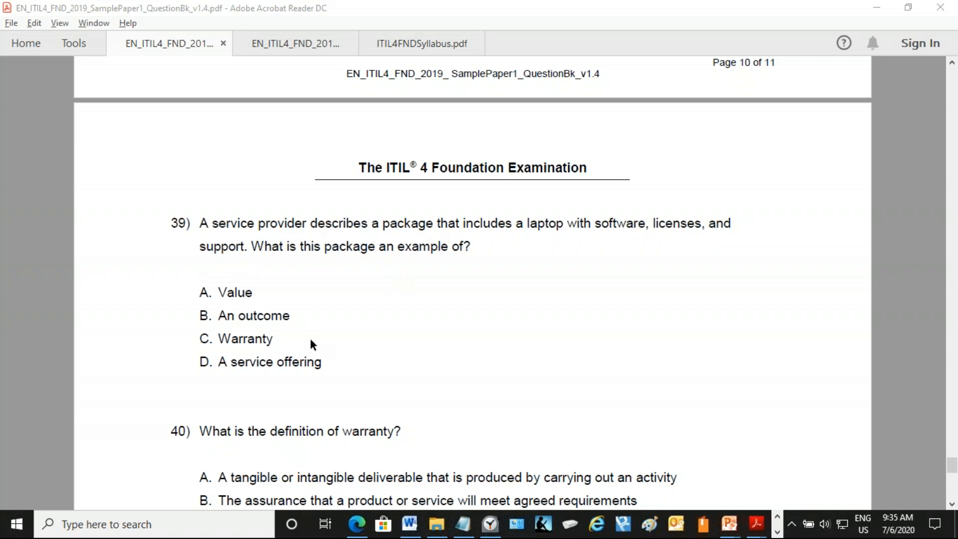
{"action": "mouse_move", "coordinate": [197, 370]}
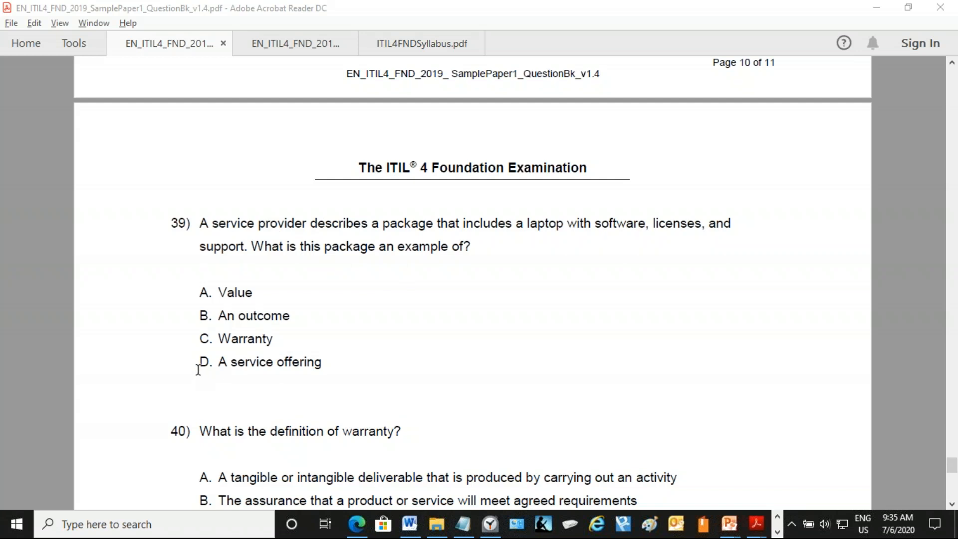
{"action": "mouse_move", "coordinate": [184, 270]}
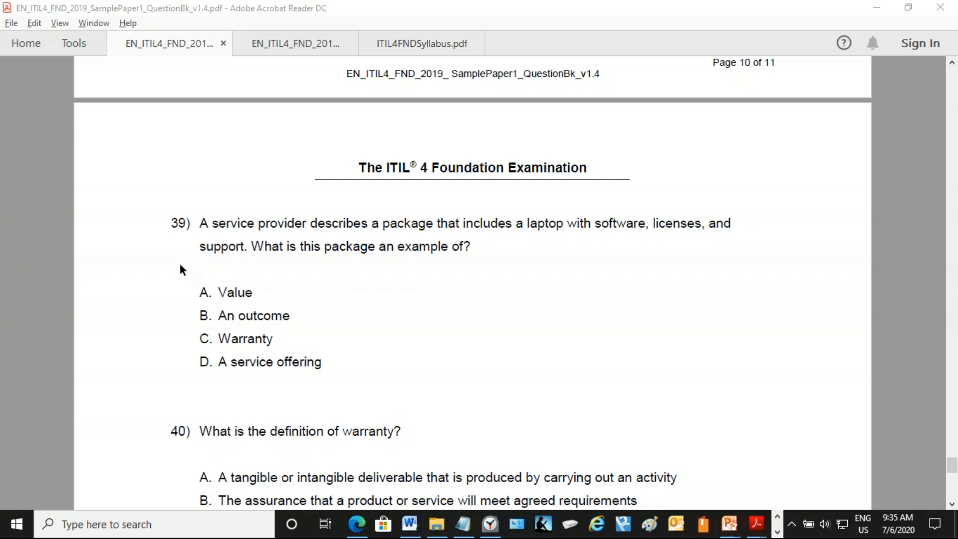
{"action": "mouse_move", "coordinate": [226, 297]}
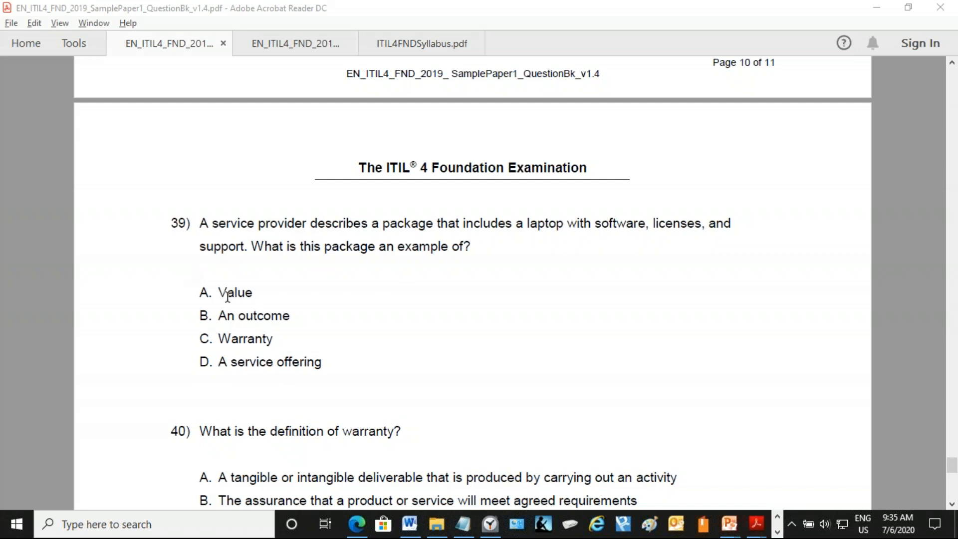
{"action": "mouse_move", "coordinate": [249, 352]}
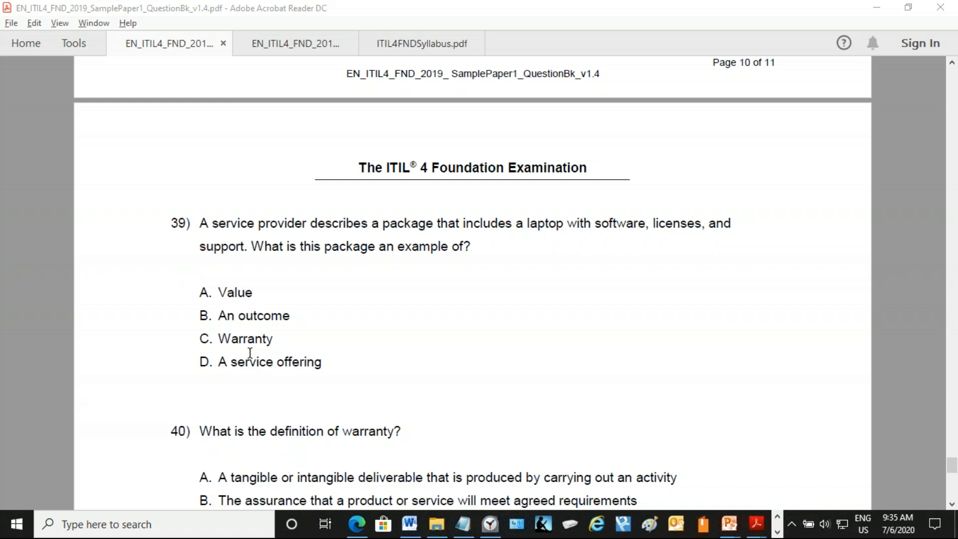
{"action": "mouse_move", "coordinate": [226, 366]}
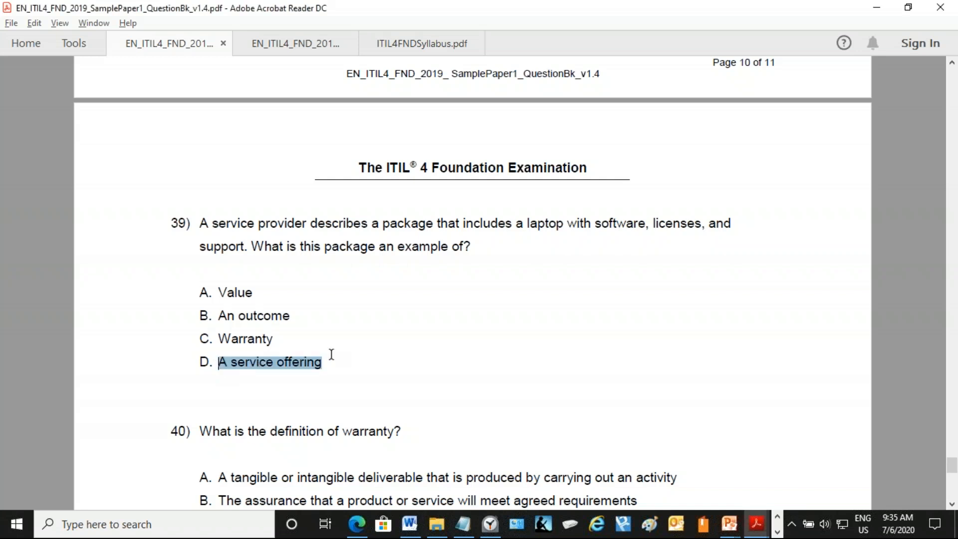
{"action": "left_click", "coordinate": [364, 340]}
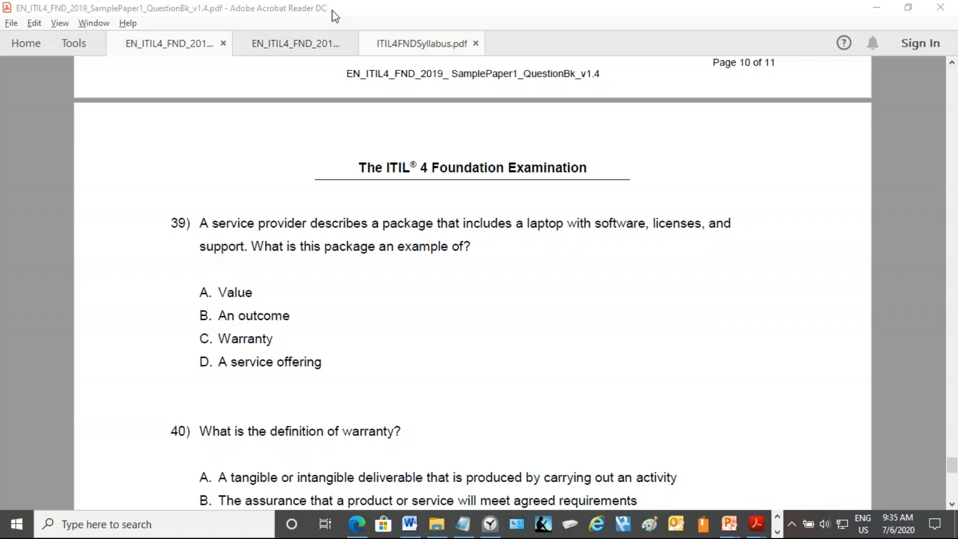
{"action": "mouse_move", "coordinate": [353, 36]}
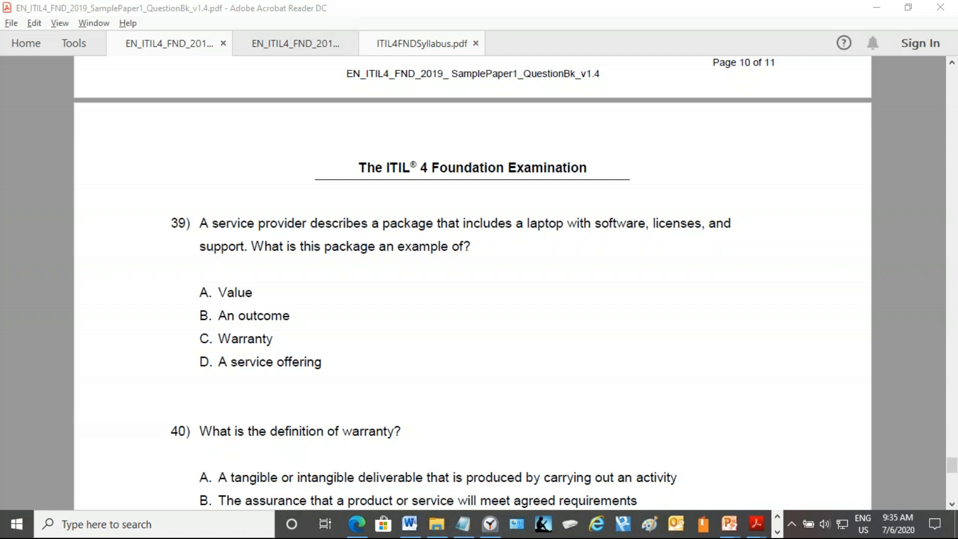
{"action": "mouse_move", "coordinate": [220, 230]}
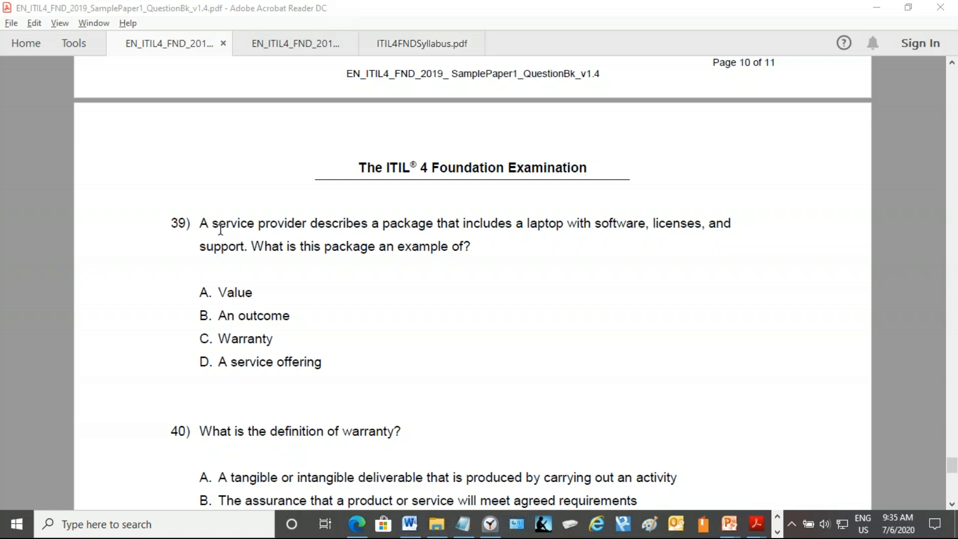
Step: Scroll down until question 40 on warranty and its options A–D are fully visible
{"action": "scroll", "scroll_direction": "down", "scroll_amount": 3}
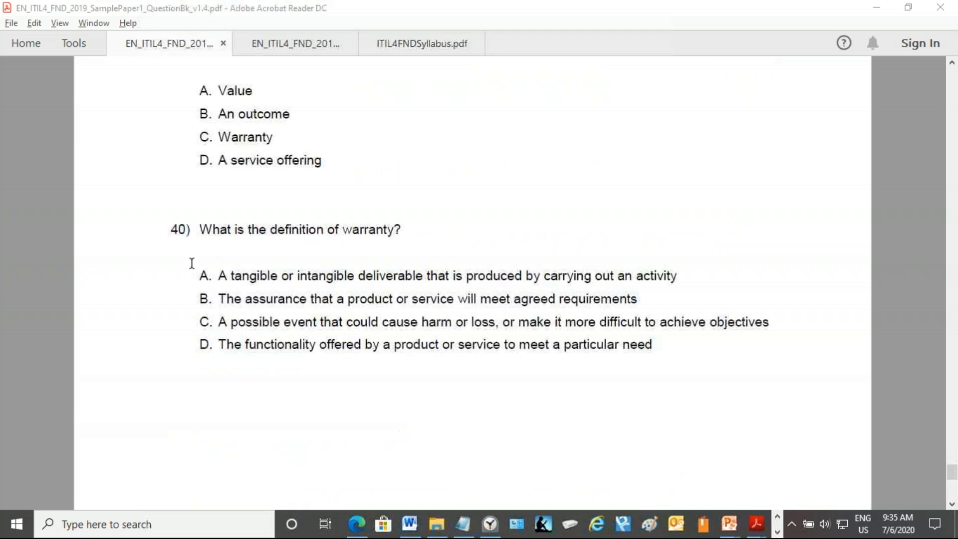
{"action": "mouse_move", "coordinate": [263, 248]}
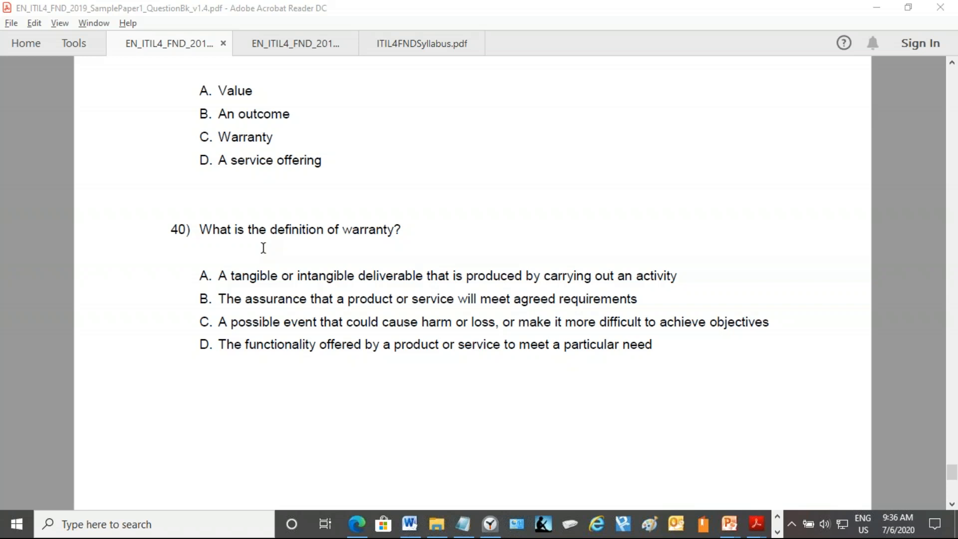
{"action": "mouse_move", "coordinate": [385, 233]}
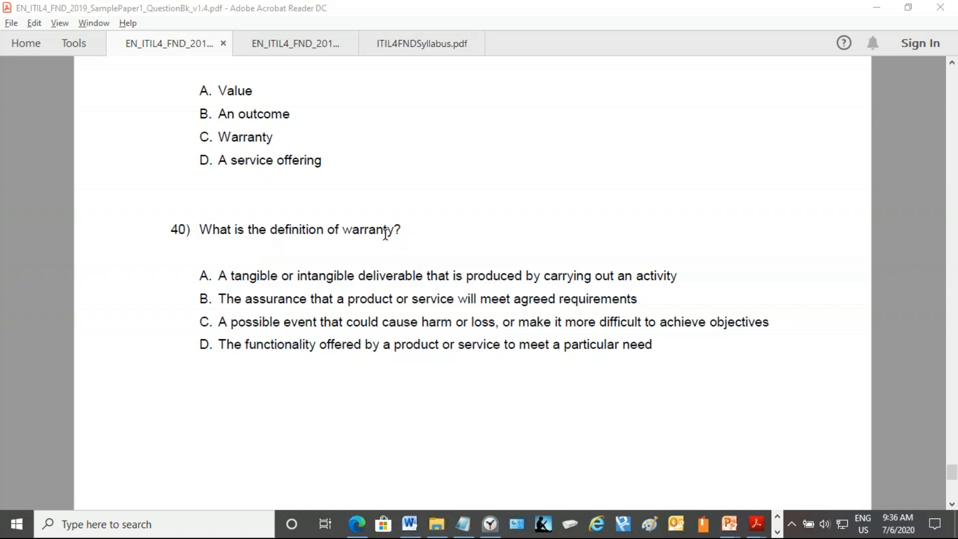
{"action": "mouse_move", "coordinate": [361, 230]}
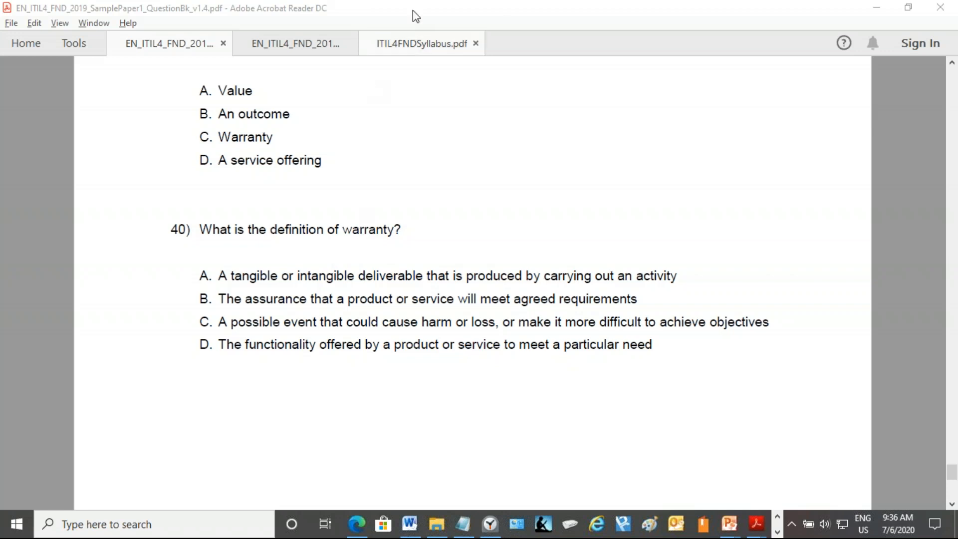
{"action": "mouse_move", "coordinate": [593, 13]}
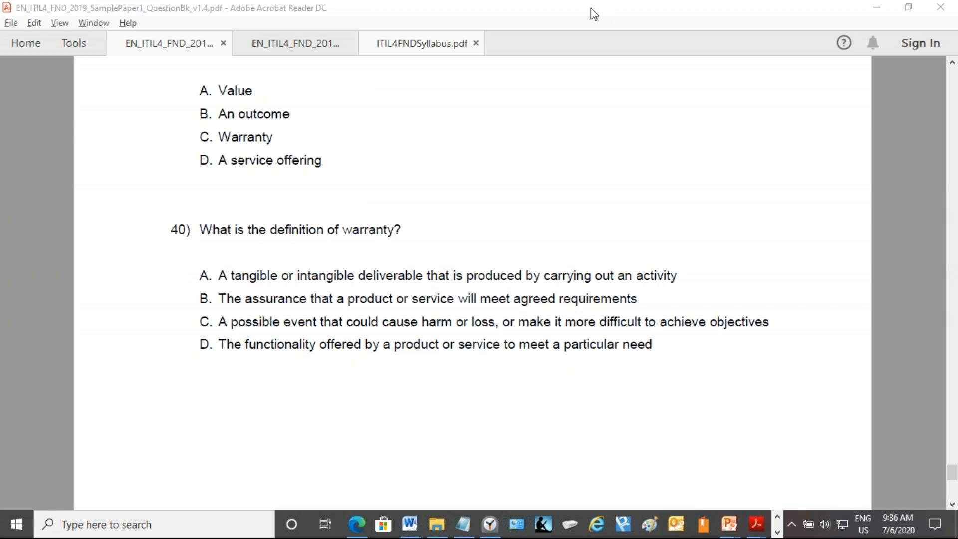
{"action": "left_click", "coordinate": [477, 43]}
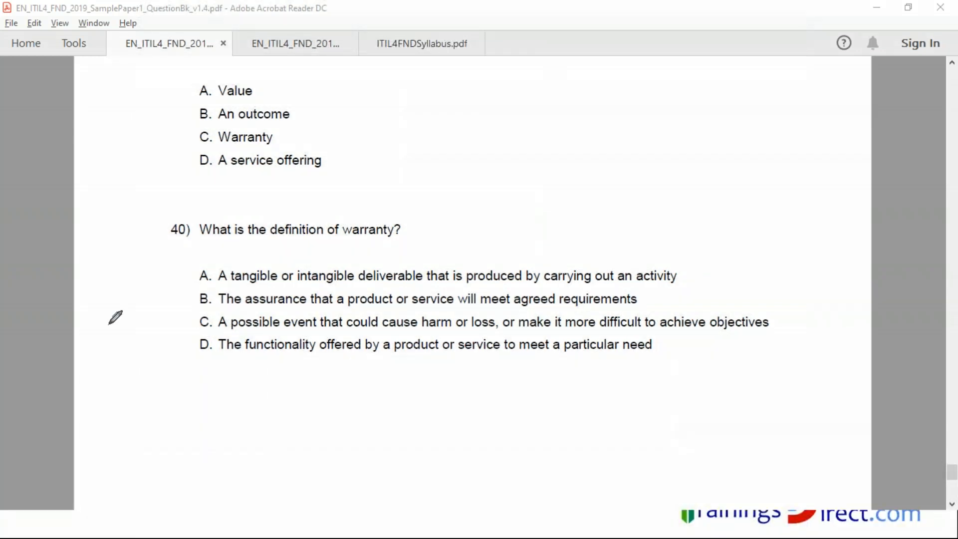
{"action": "mouse_move", "coordinate": [198, 297]}
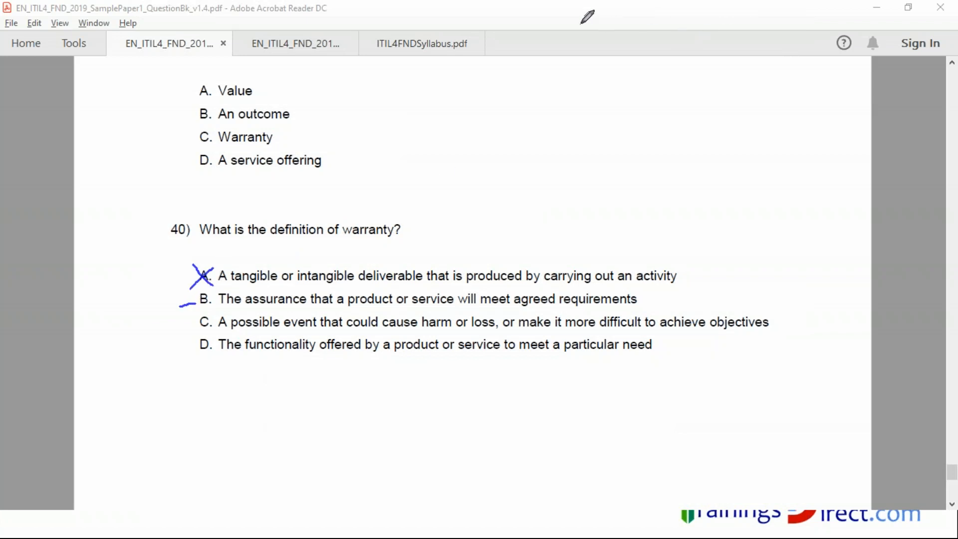
{"action": "mouse_move", "coordinate": [666, 32]}
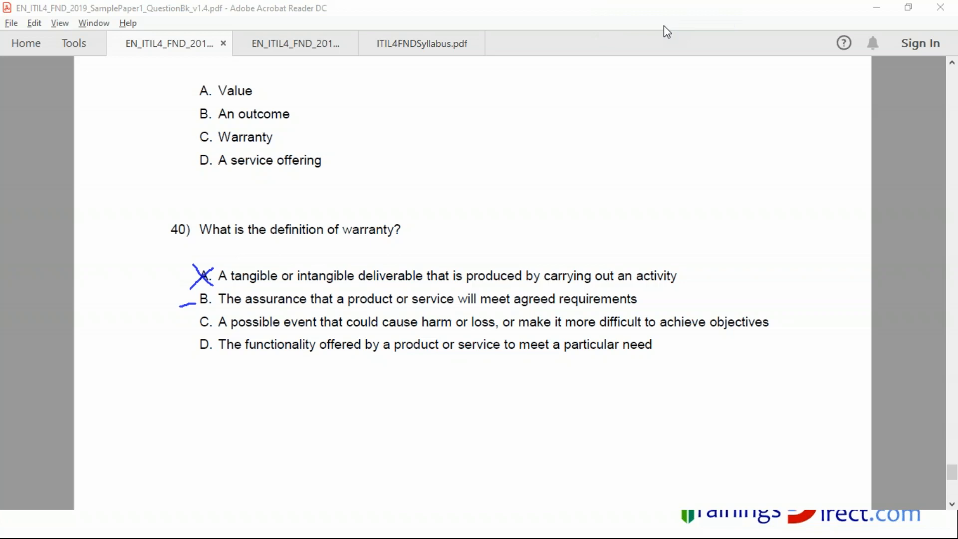
{"action": "mouse_move", "coordinate": [870, 208]}
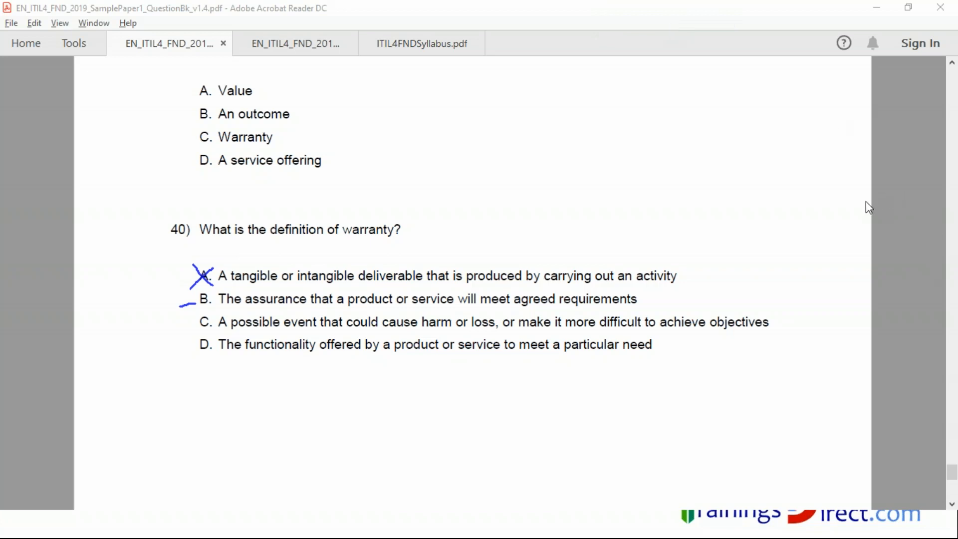
{"action": "mouse_move", "coordinate": [796, 368]}
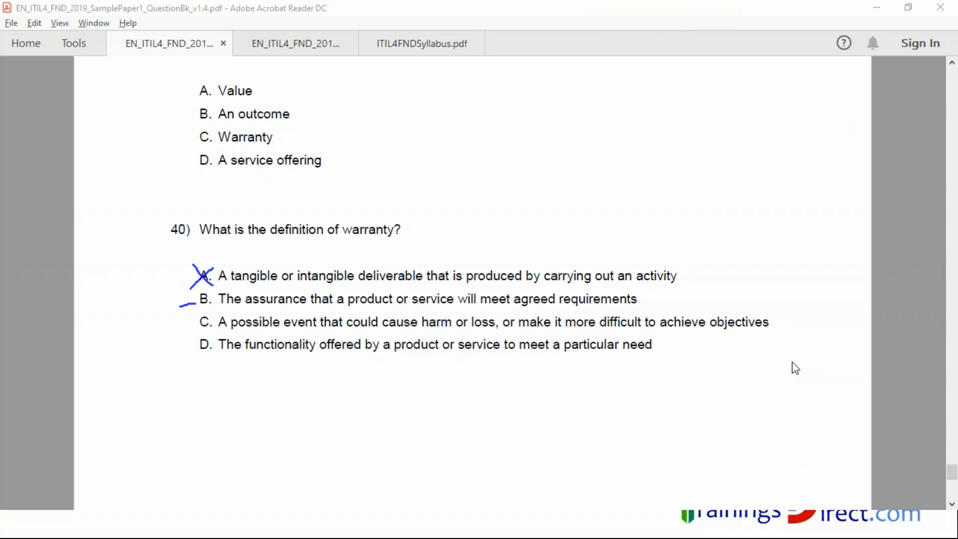
{"action": "mouse_move", "coordinate": [772, 337]}
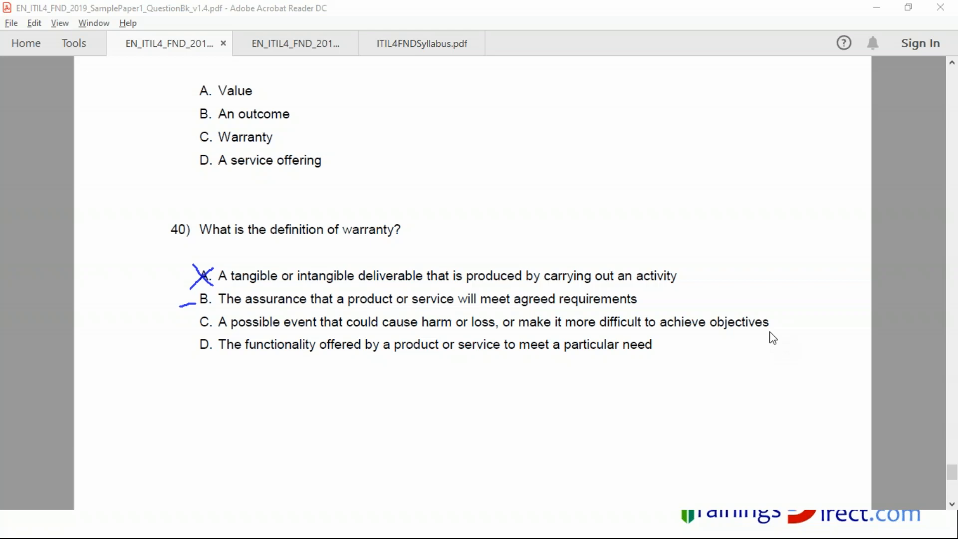
{"action": "mouse_move", "coordinate": [791, 324]}
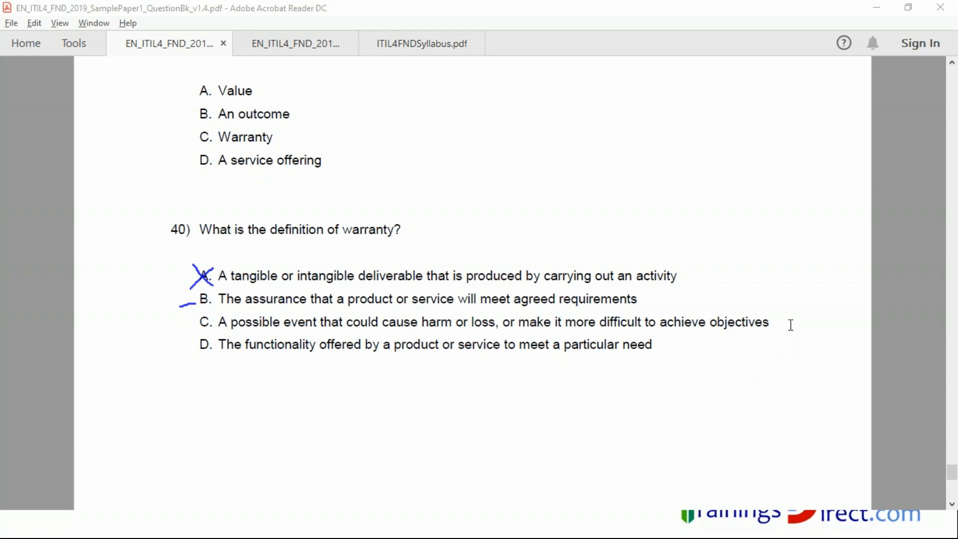
{"action": "mouse_move", "coordinate": [704, 67]}
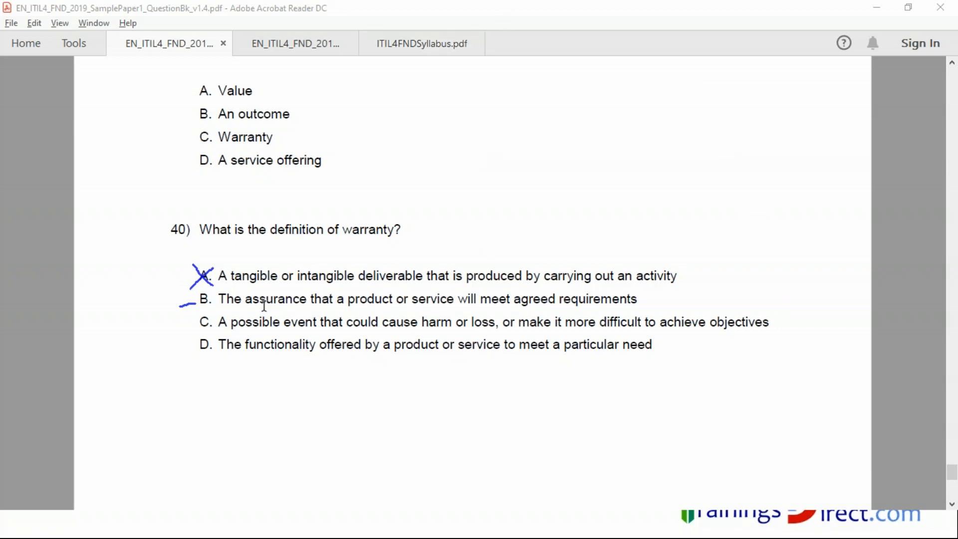
{"action": "mouse_move", "coordinate": [599, 19]}
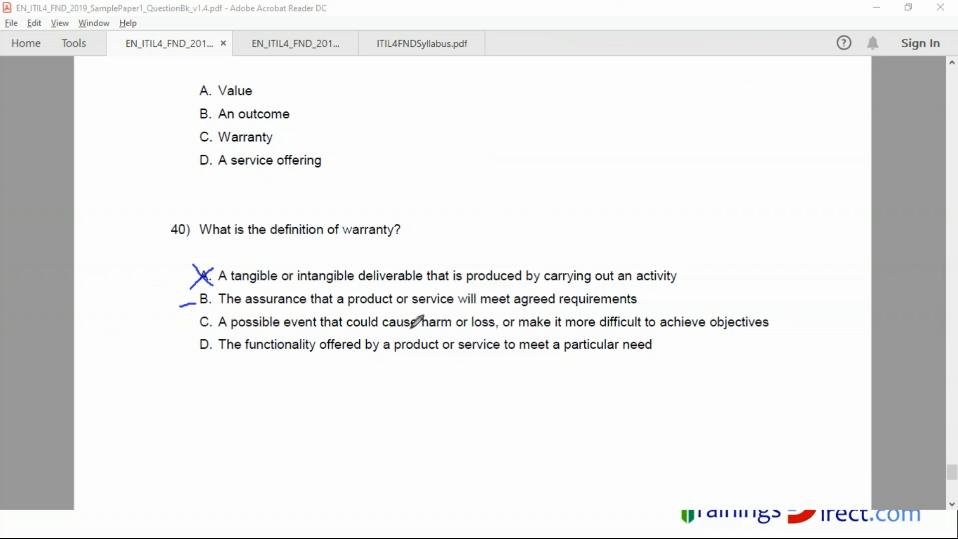
{"action": "mouse_move", "coordinate": [403, 328]}
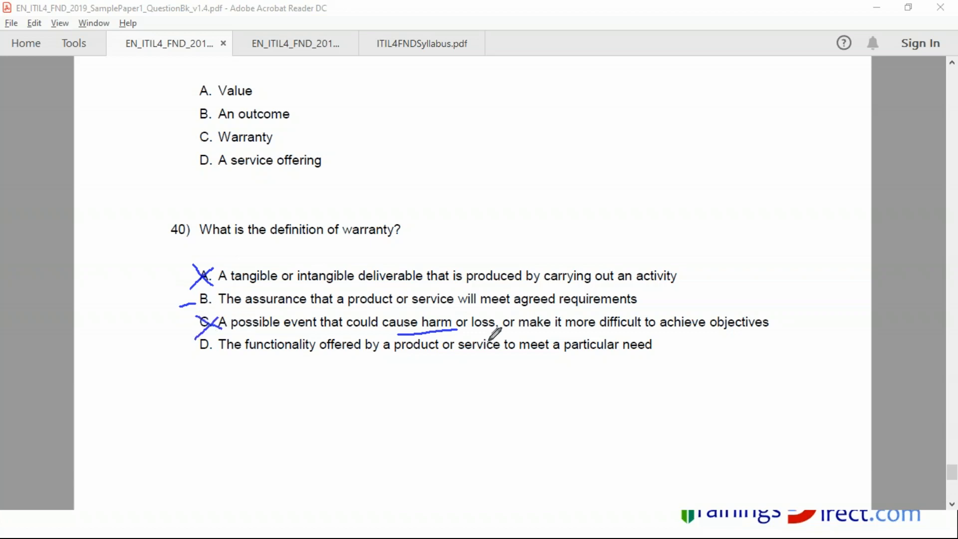
{"action": "mouse_move", "coordinate": [253, 339]}
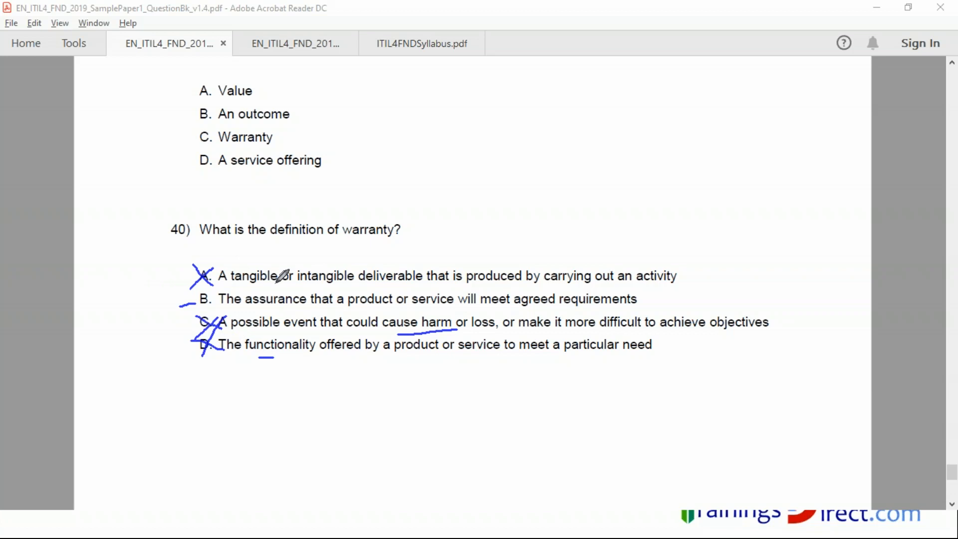
{"action": "mouse_move", "coordinate": [293, 340]}
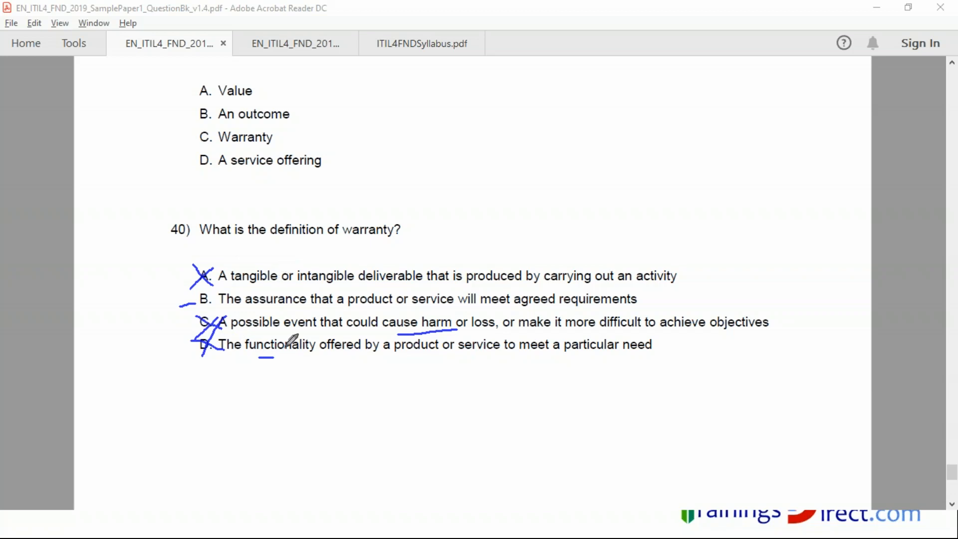
{"action": "mouse_move", "coordinate": [293, 279]}
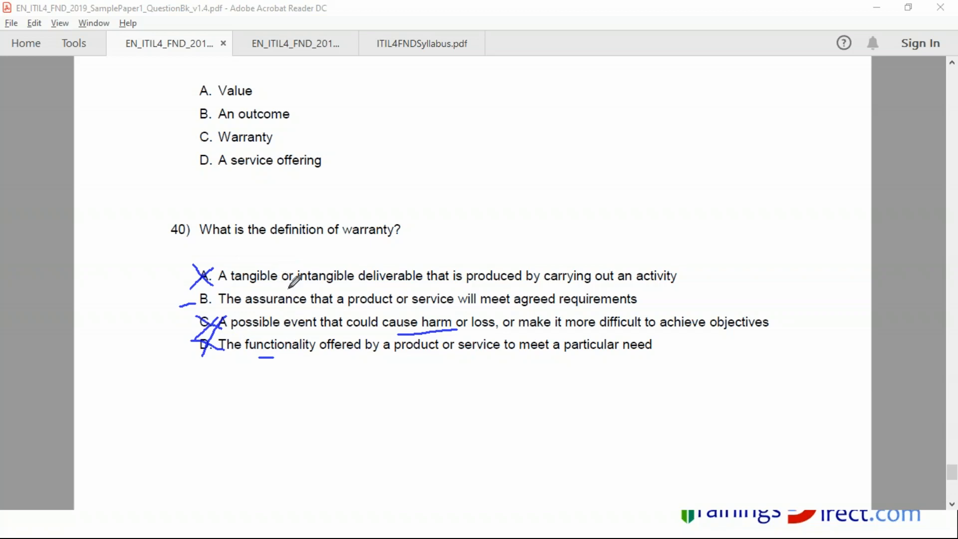